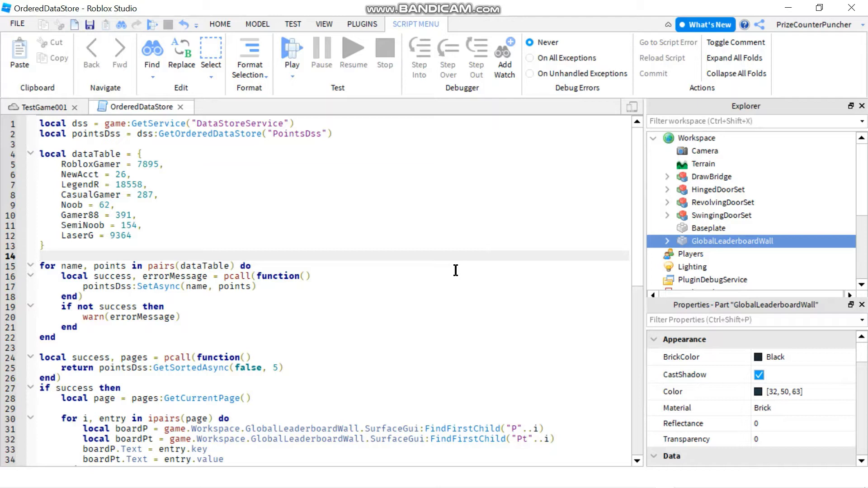
mouse_move(442, 289)
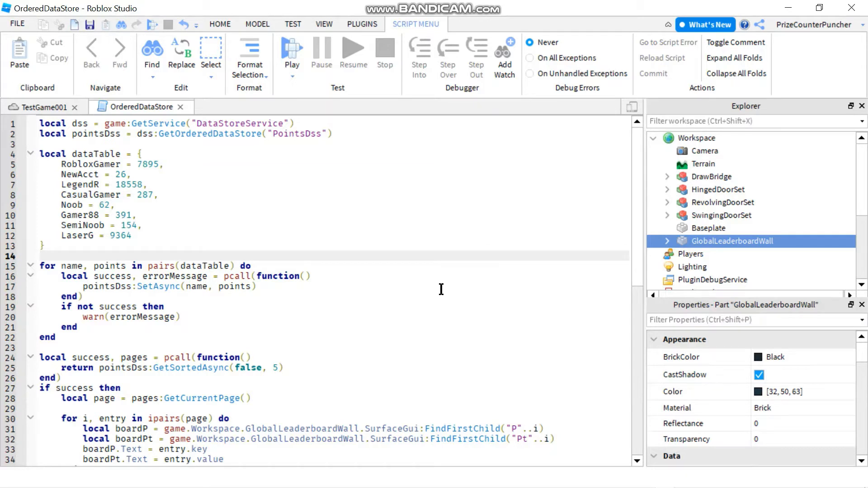
Review the script, singling out the PointsDss data store name and the pointsDss variable
click(40, 256)
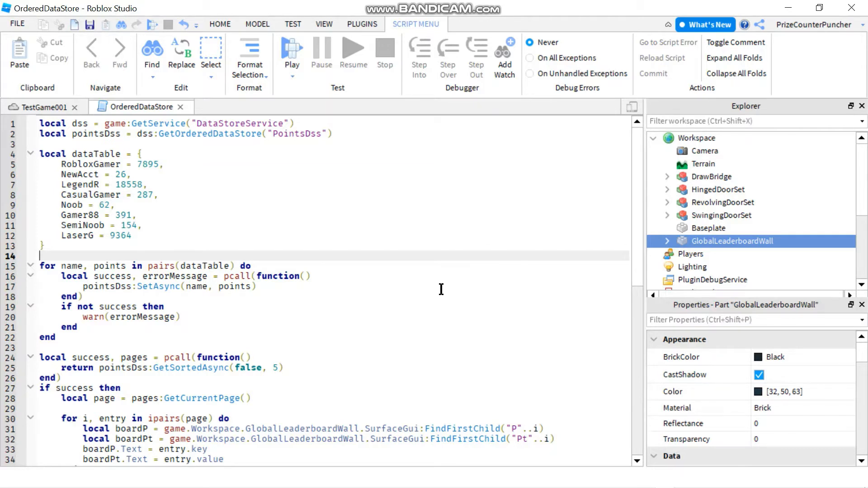
mouse_move(133, 250)
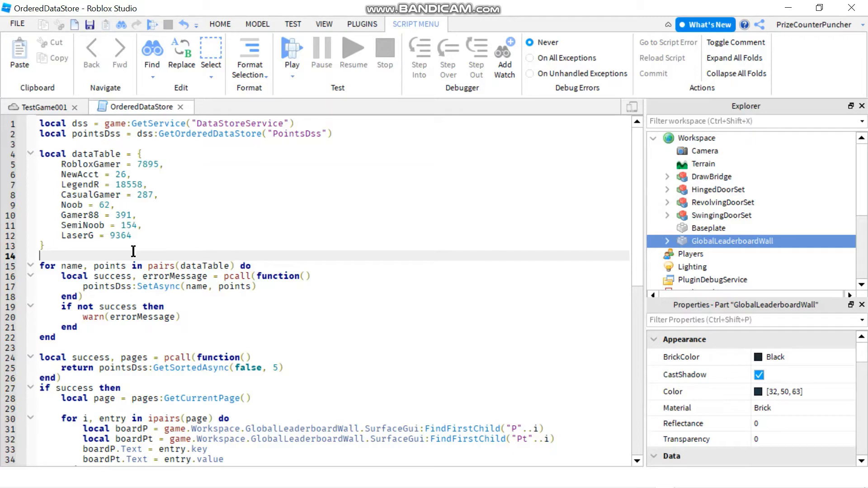
mouse_move(216, 159)
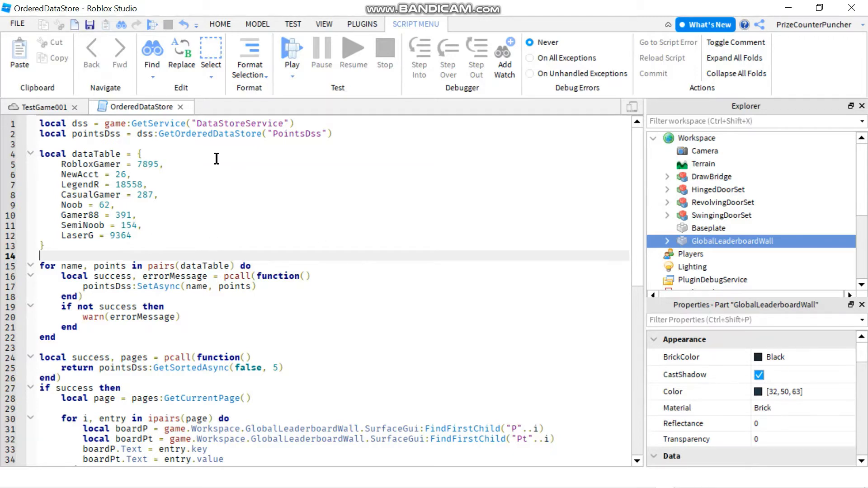
click(332, 134)
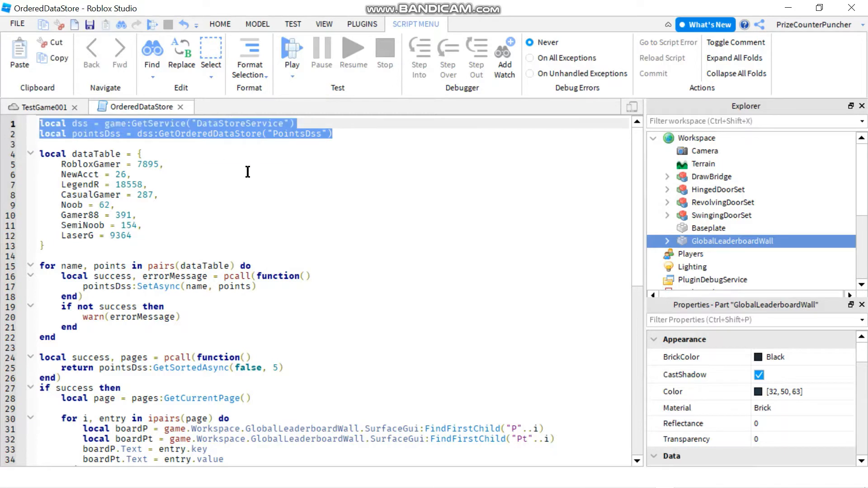
click(257, 154)
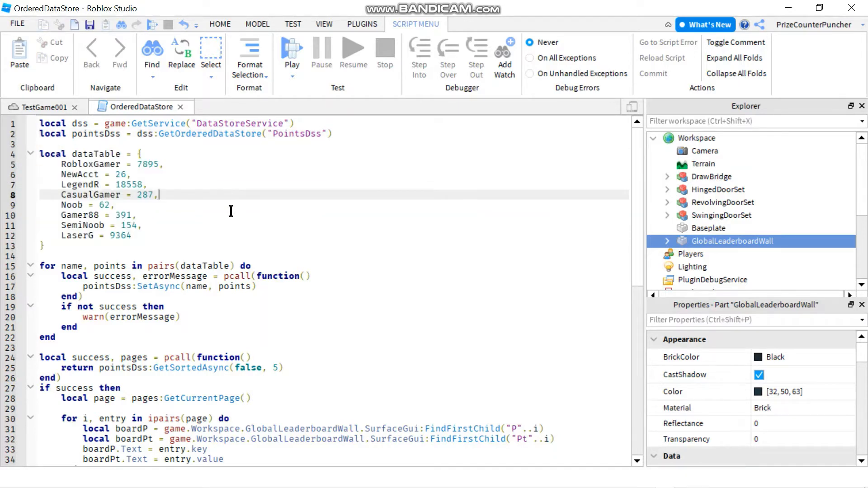
mouse_move(78, 170)
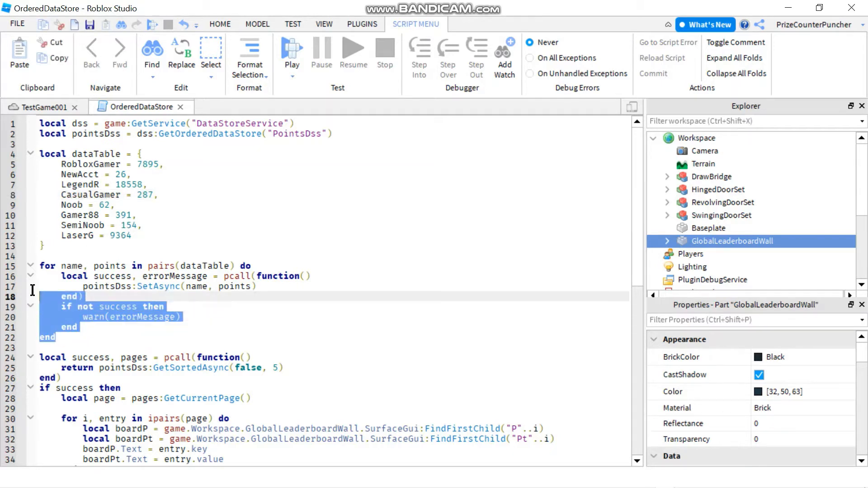
mouse_move(166, 316)
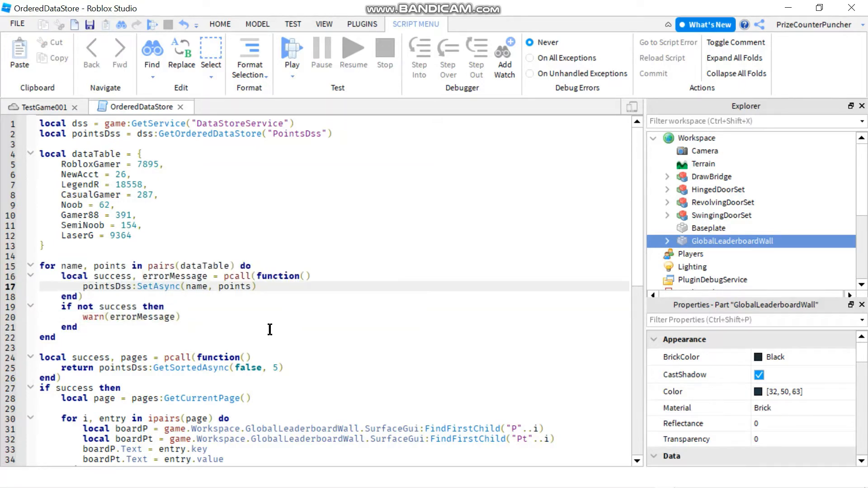
mouse_move(207, 322)
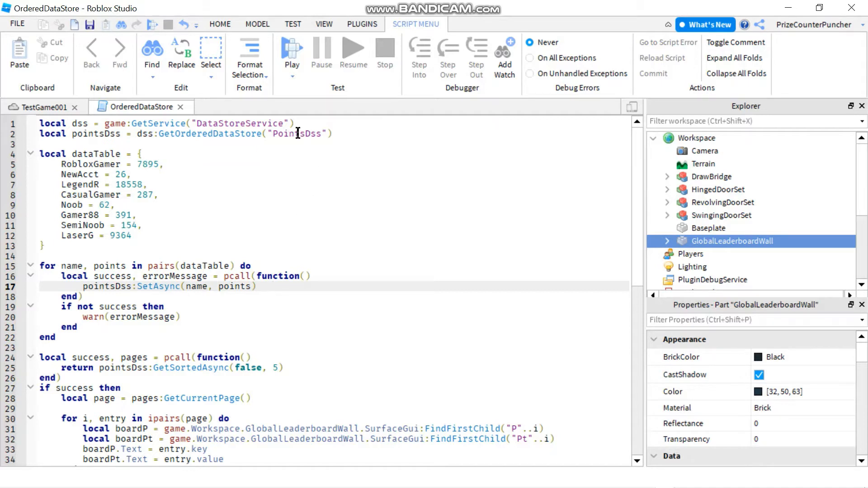
double_click(296, 134)
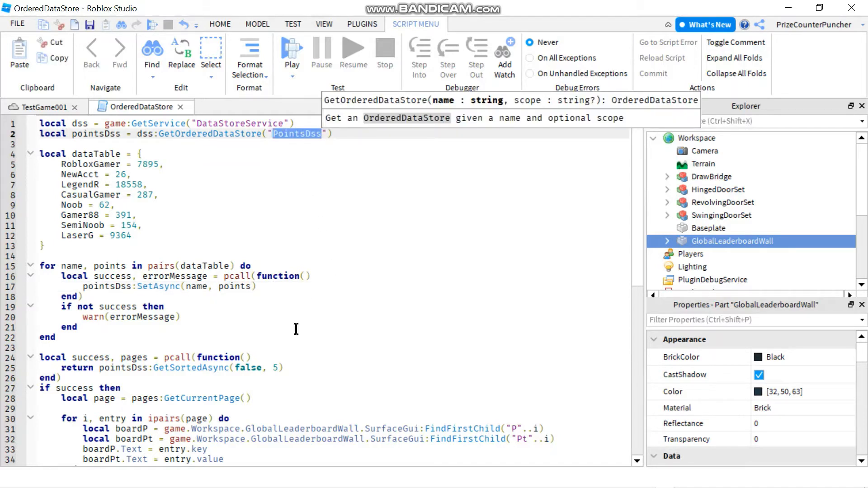
double_click(95, 134)
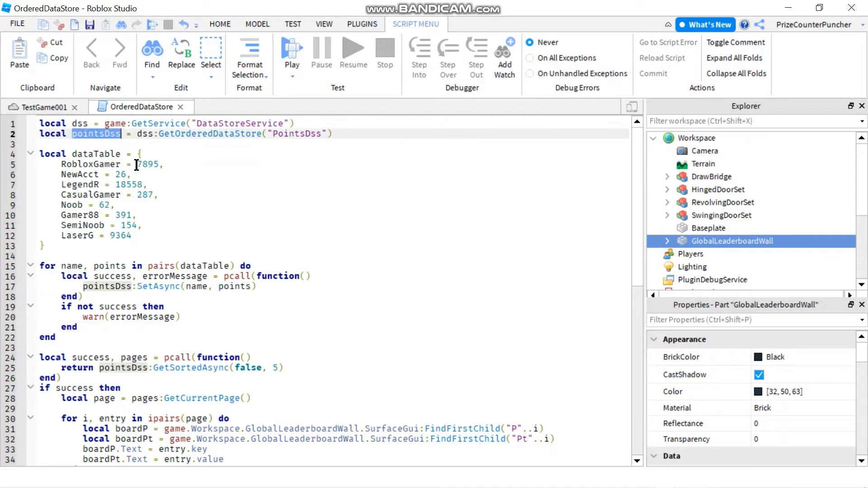
mouse_move(303, 141)
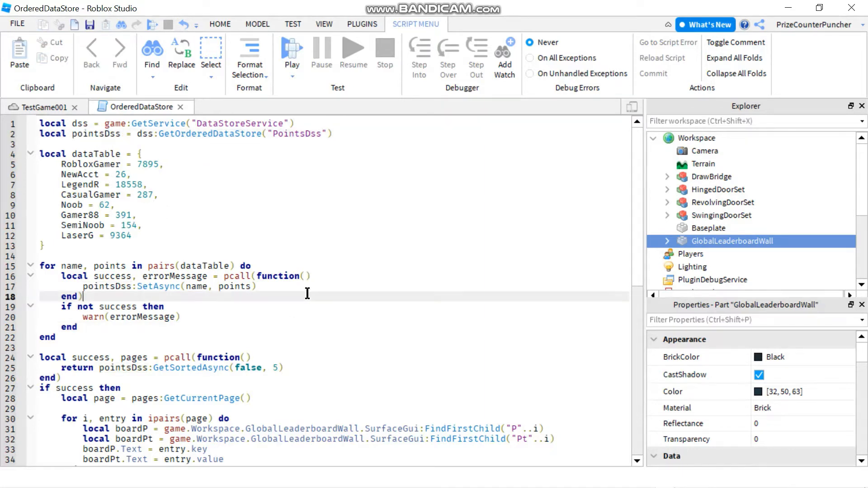
Scroll through the rest of the script, then return to the TestGame001 world showing the Top Players wall
scroll(down, 3)
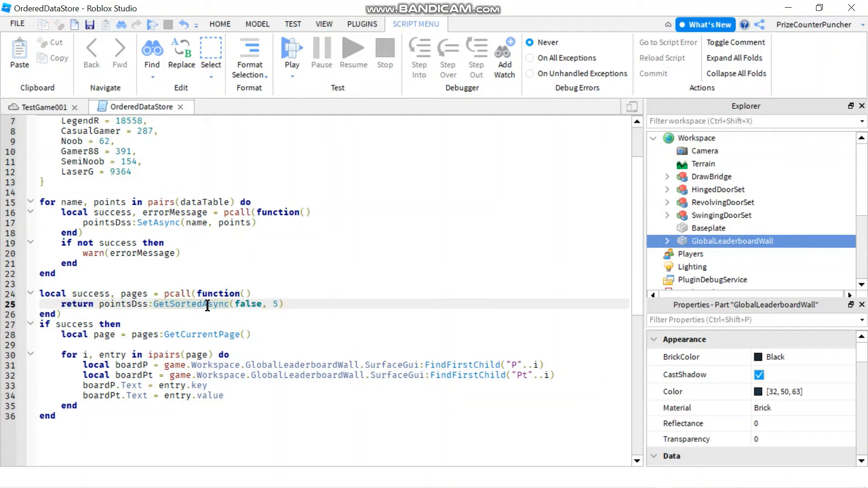
mouse_move(231, 321)
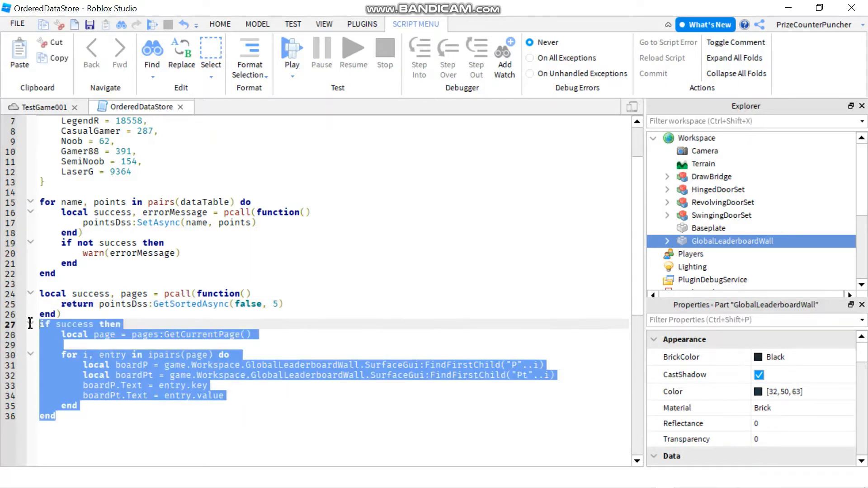
click(299, 303)
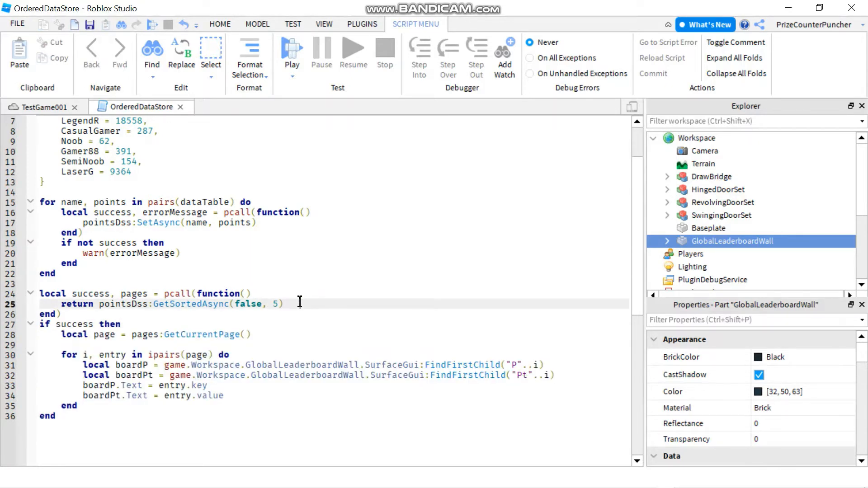
scroll(up, 3)
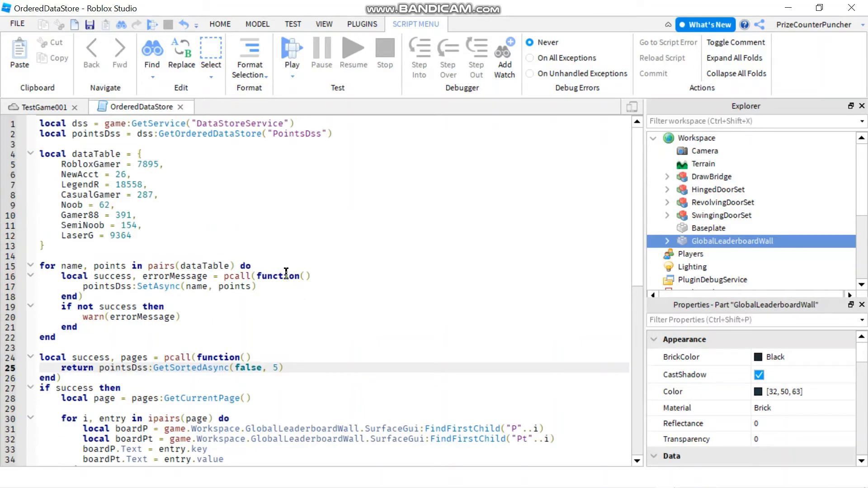
scroll(down, 3)
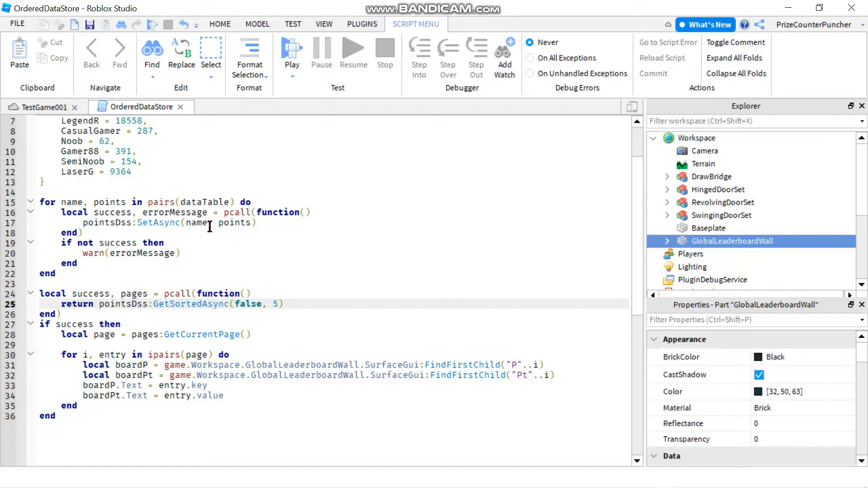
click(43, 106)
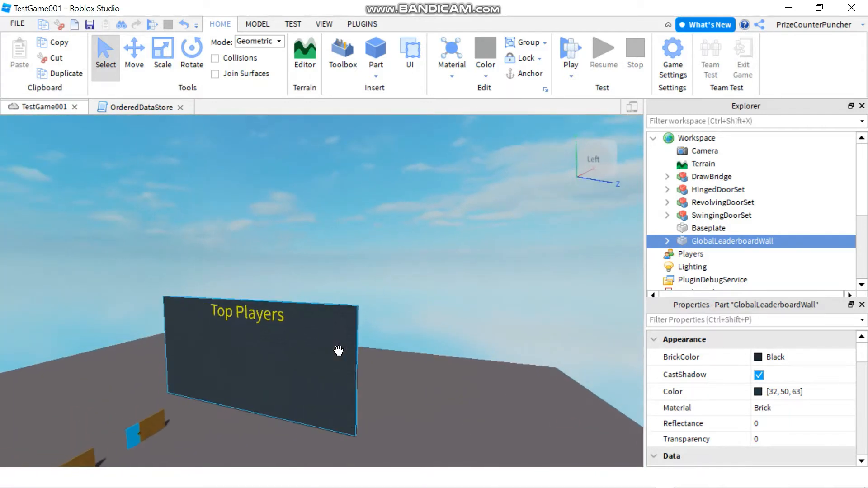
mouse_move(205, 336)
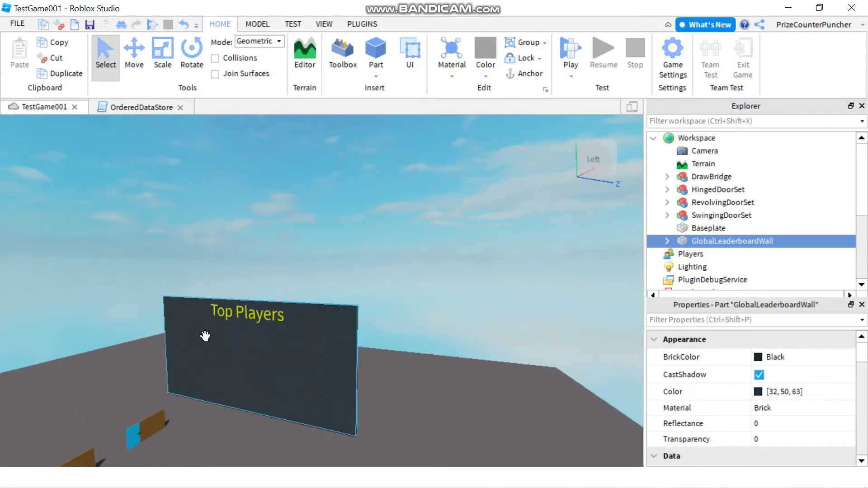
mouse_move(215, 340)
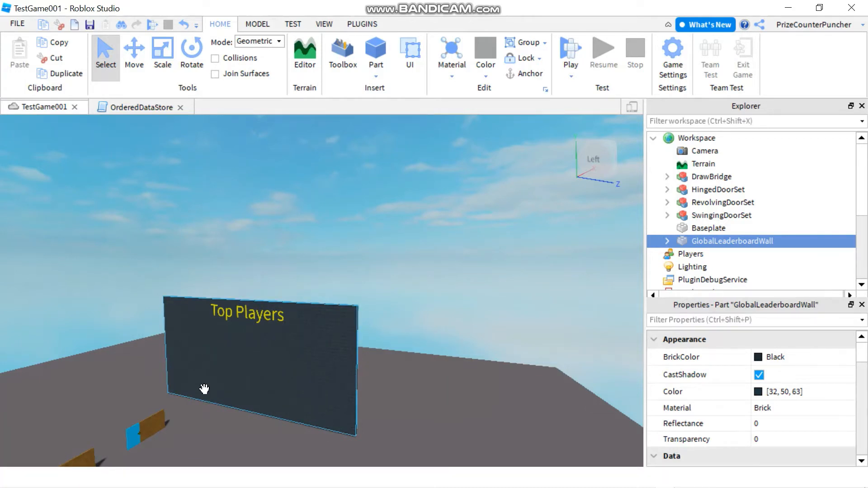
mouse_move(299, 398)
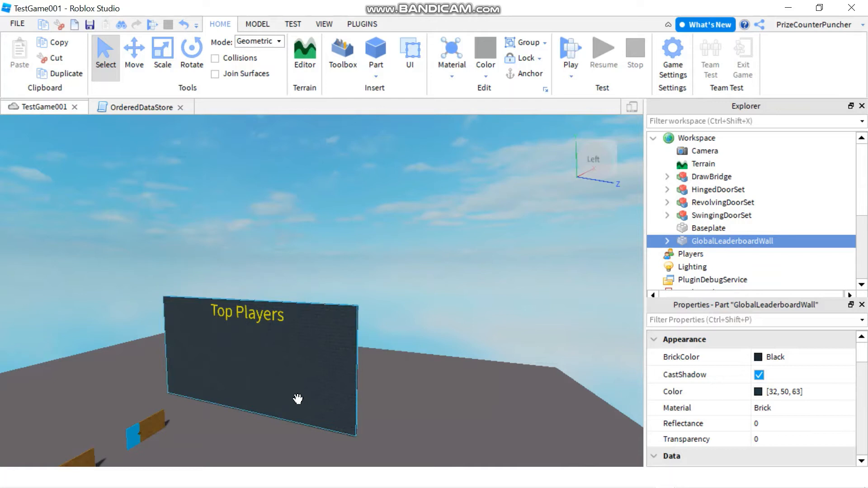
mouse_move(439, 379)
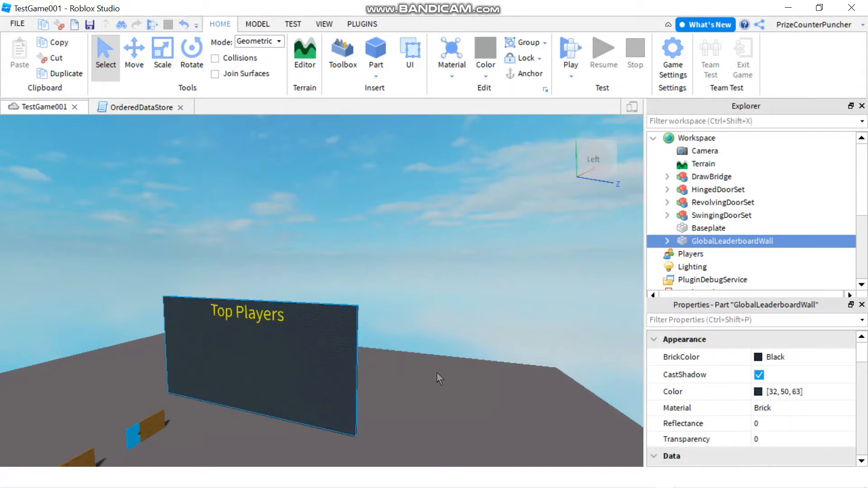
mouse_move(323, 148)
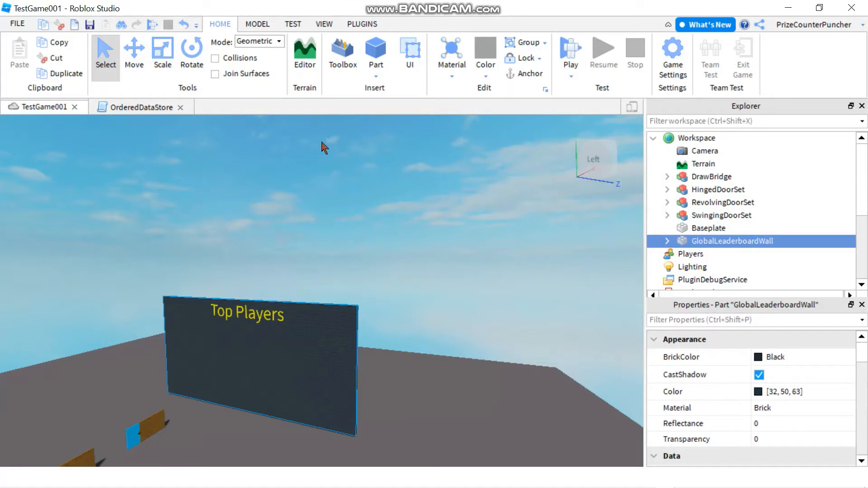
mouse_move(570, 50)
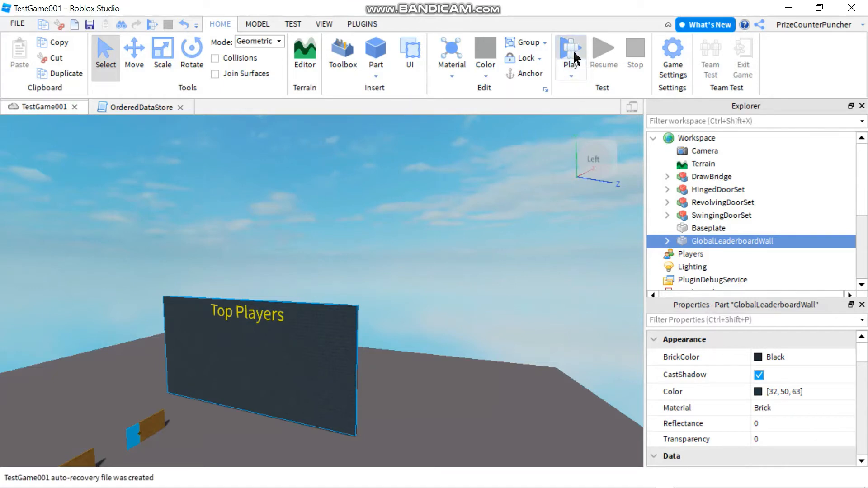
Play-test the game, glance at the script, view the top five players on the wall, then stop the test
click(570, 53)
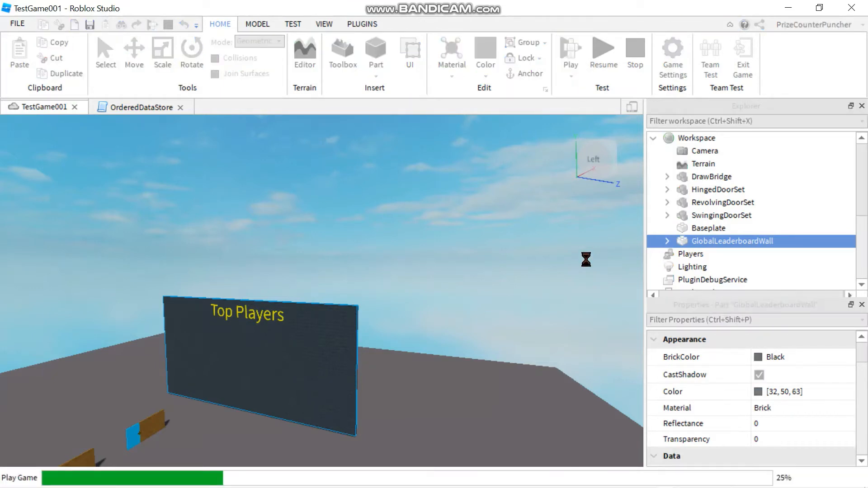
click(570, 53)
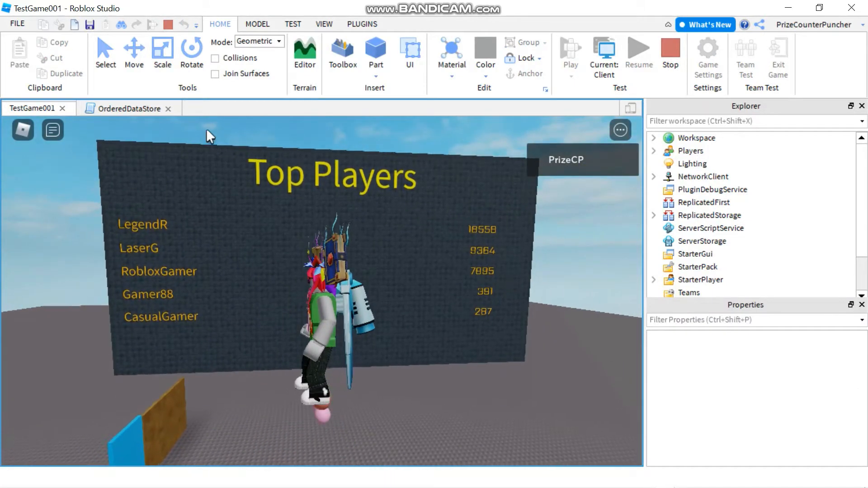
click(128, 108)
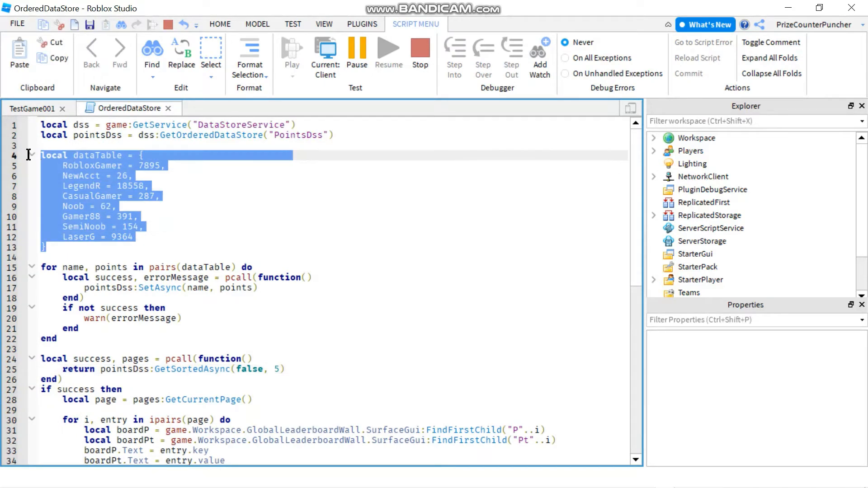
click(291, 49)
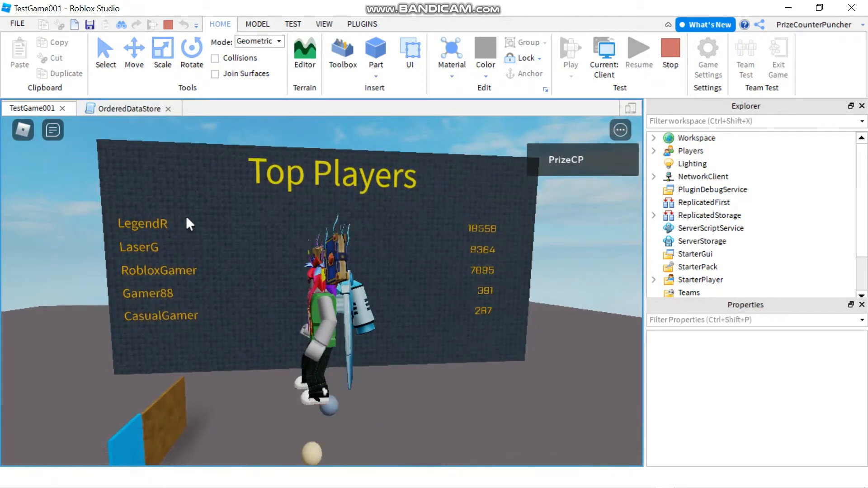
mouse_move(486, 357)
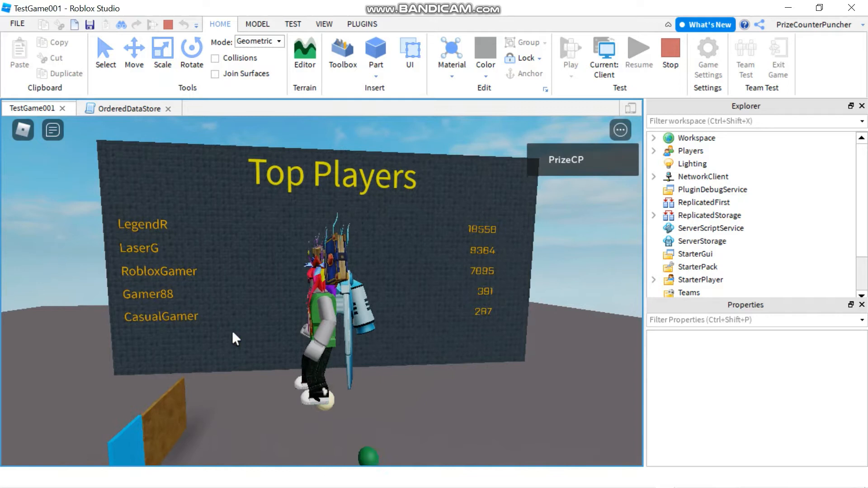
mouse_move(409, 336)
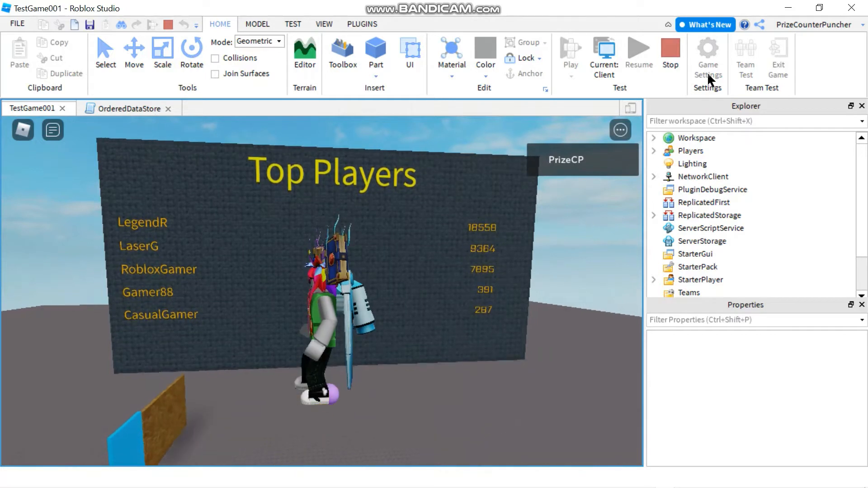
mouse_move(671, 52)
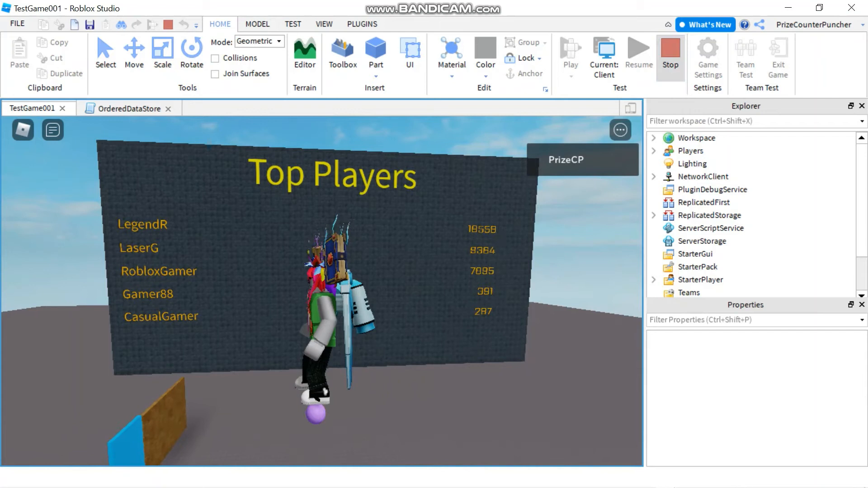
click(669, 53)
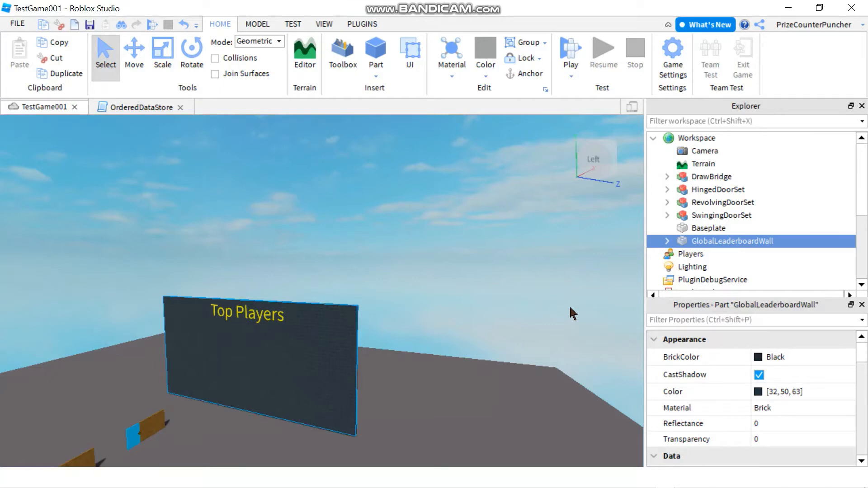
mouse_move(559, 326)
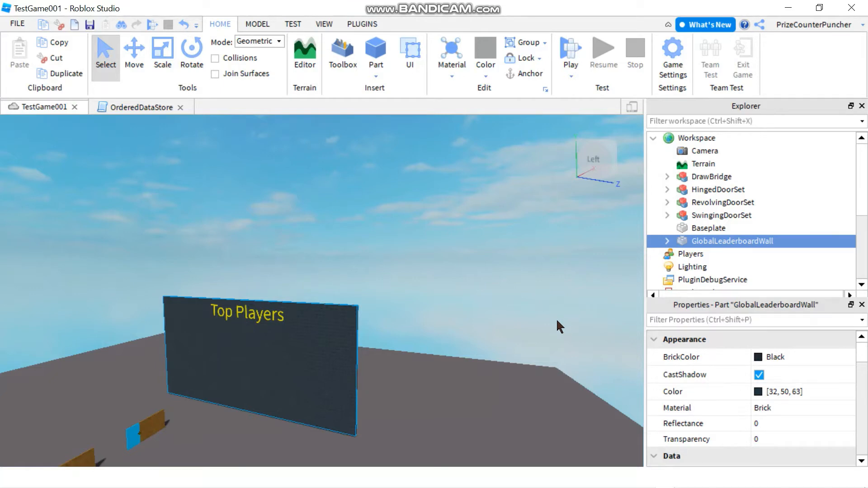
Switch back to the OrderedDataStore script with the GetSortedAsync call in view
click(140, 106)
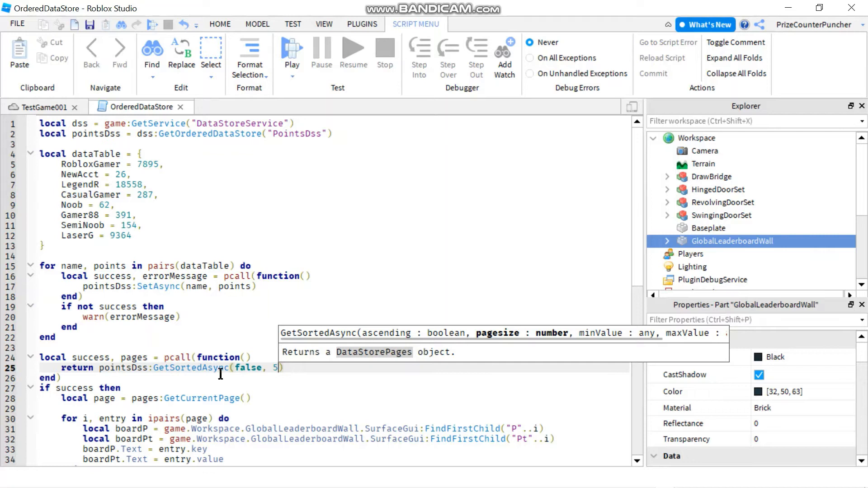
Extend the GetSortedAsync call with a nil minimum and a 10000 maximum
text(,)
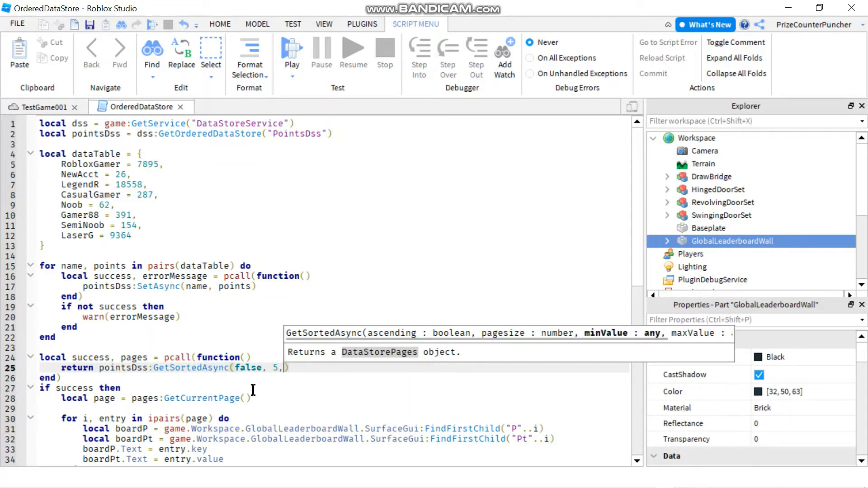
text(nil,)
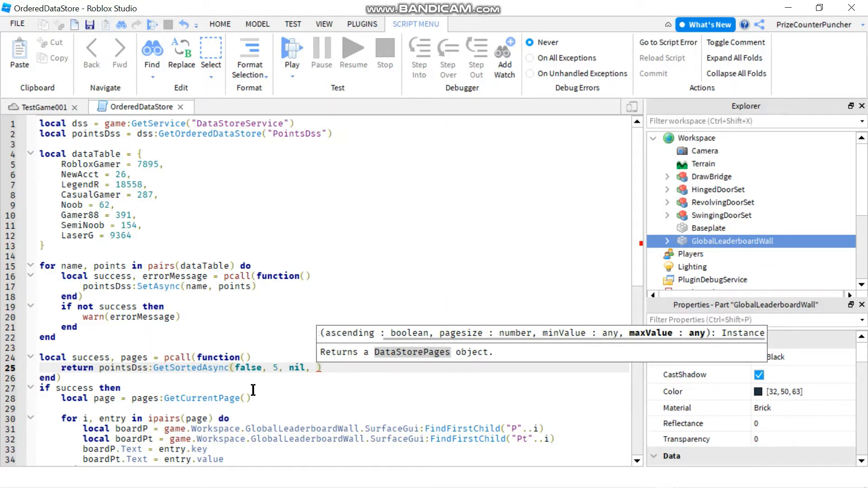
text(10000)
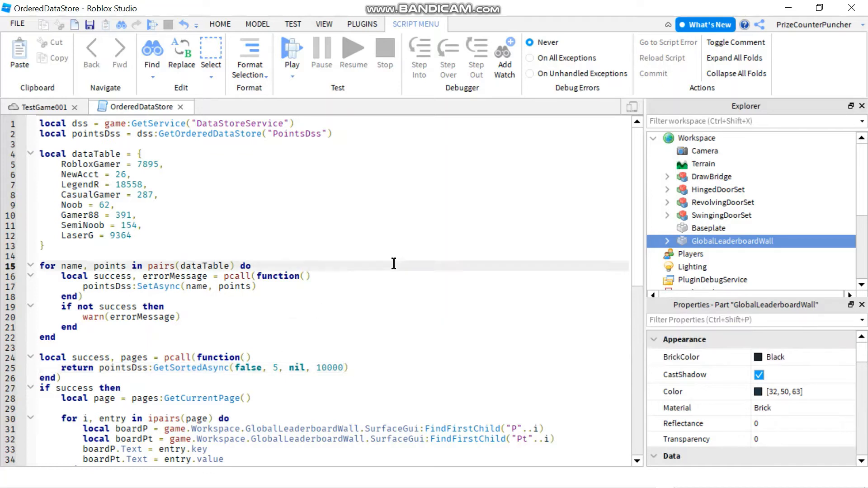
mouse_move(313, 175)
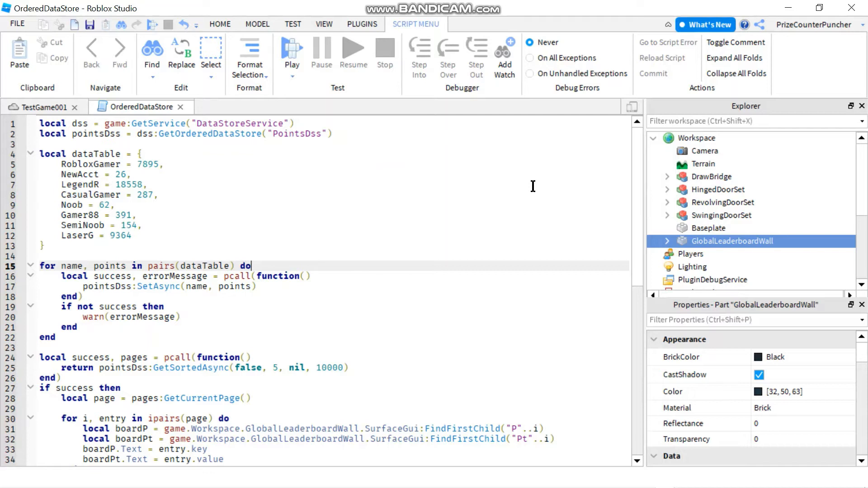
mouse_move(153, 154)
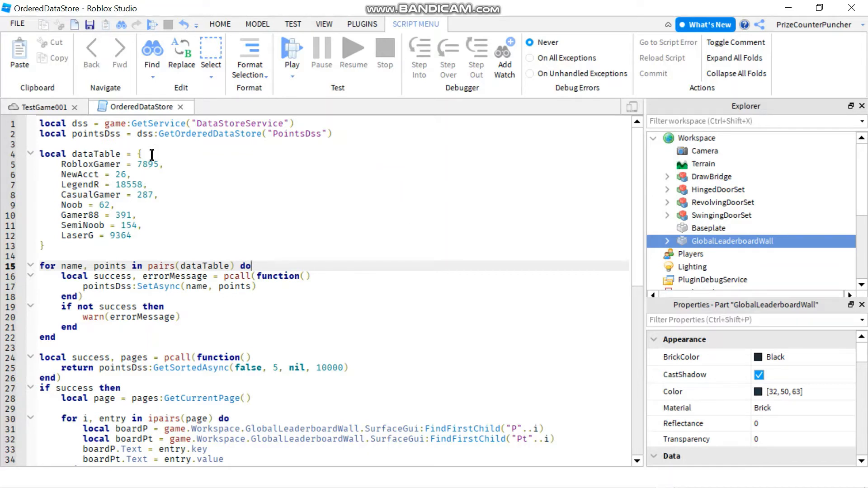
mouse_move(186, 190)
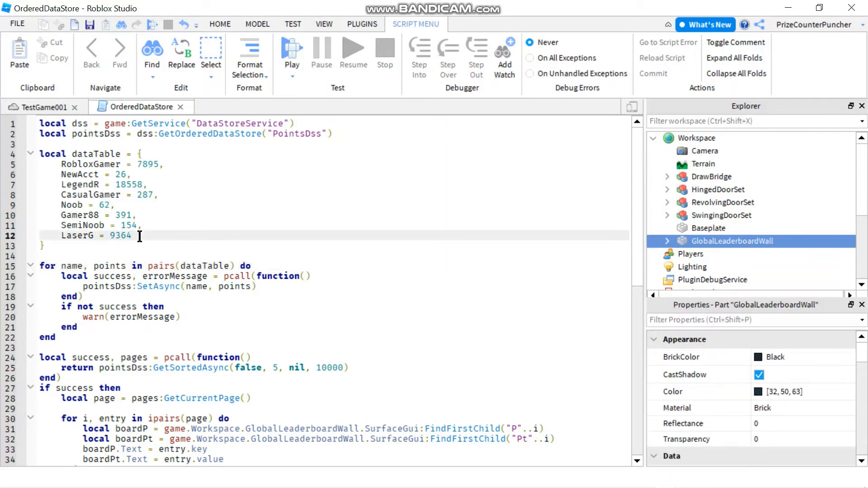
Review the dataTable of player scores, singling out LaserG's 9364 points
double_click(121, 235)
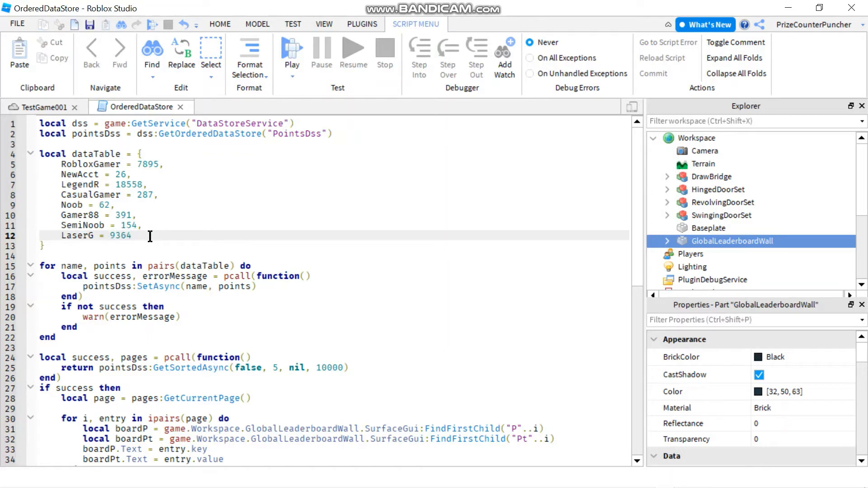
click(157, 368)
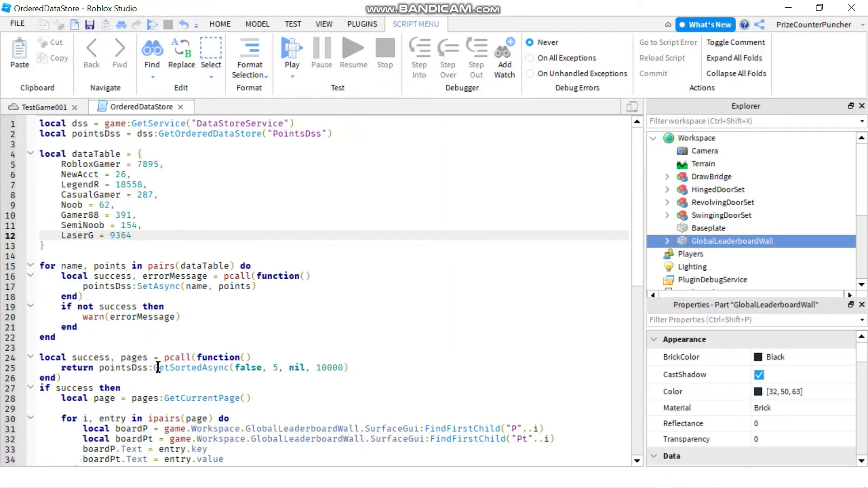
mouse_move(165, 265)
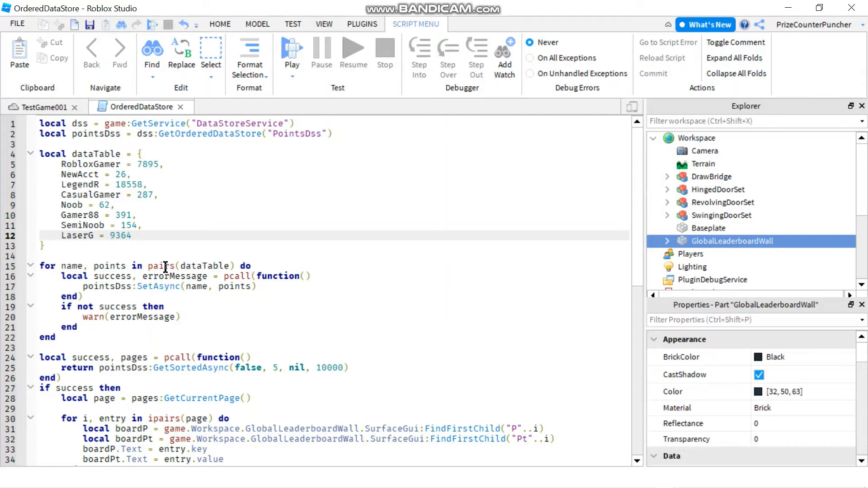
double_click(118, 235)
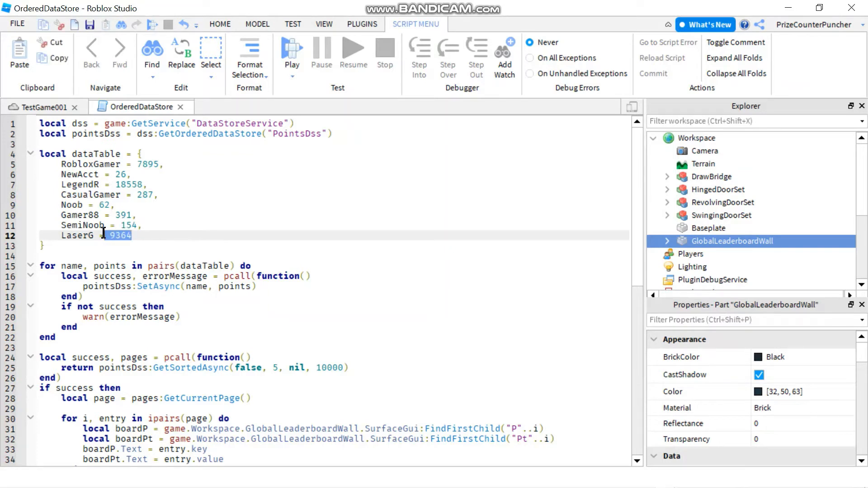
mouse_move(163, 179)
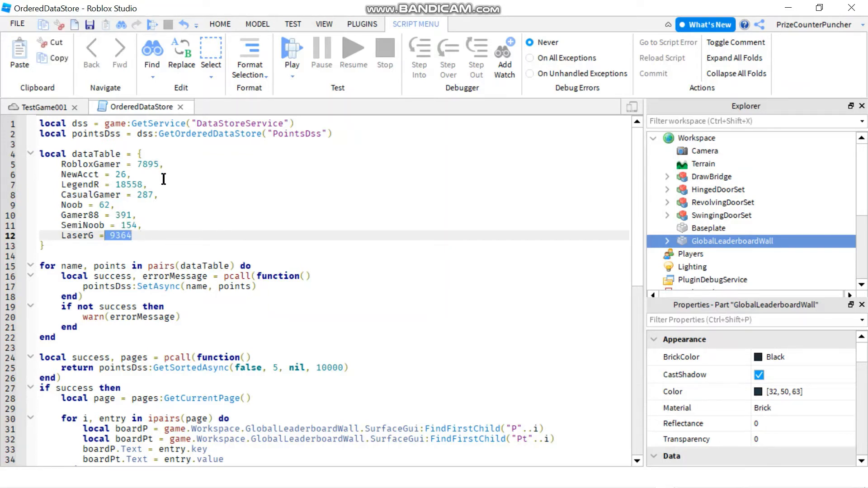
mouse_move(150, 286)
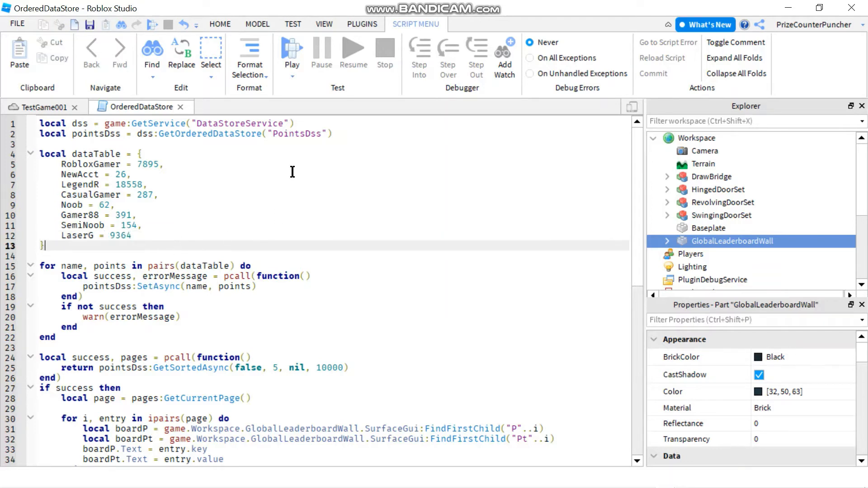
click(33, 109)
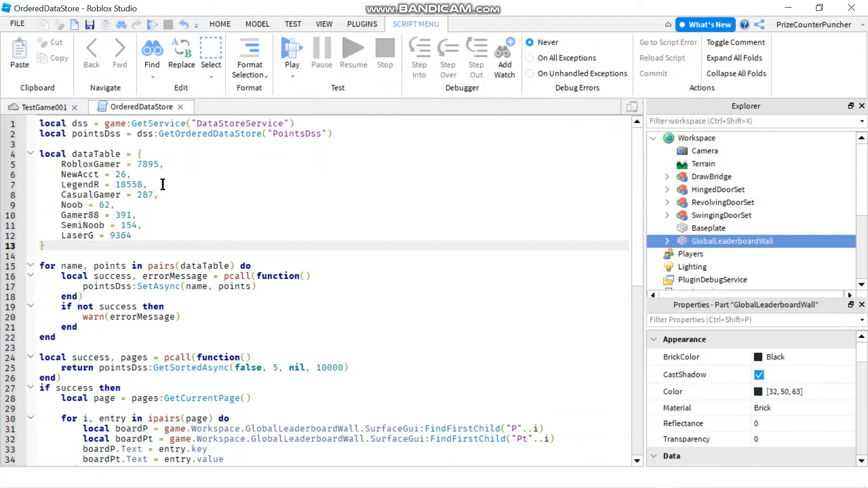
click(163, 184)
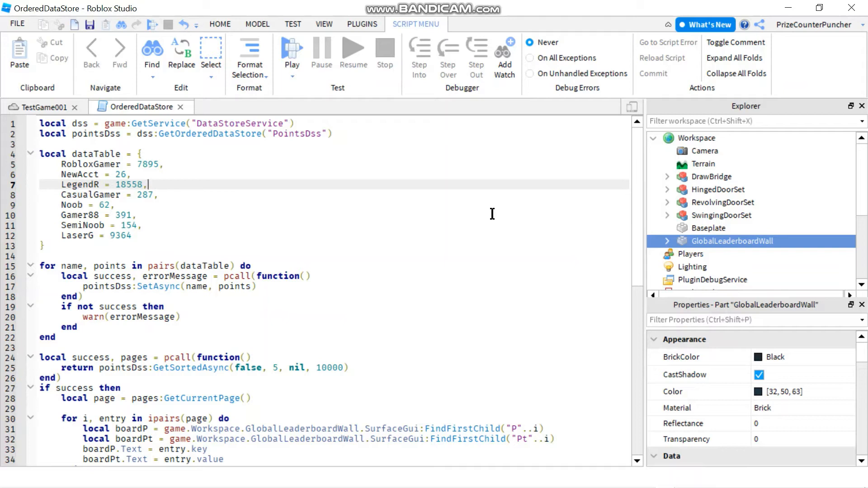
mouse_move(332, 292)
text(tru)
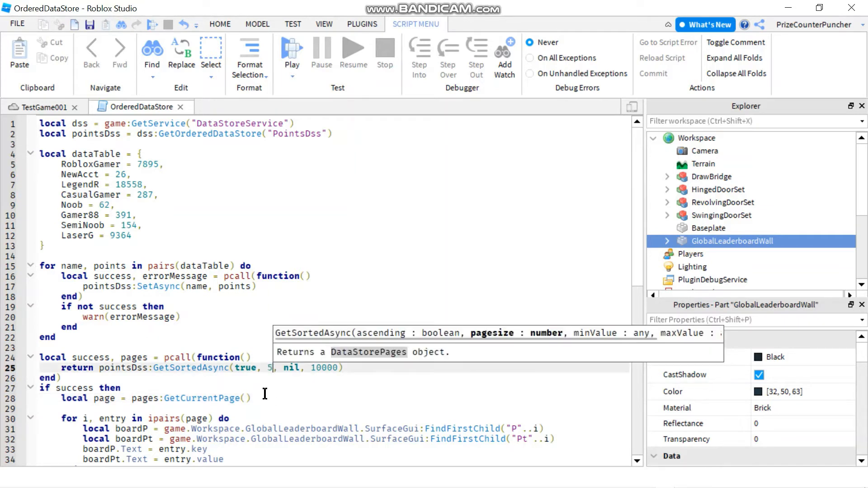
Change the query's minimum to 100 and remove the maximum value
click(299, 367)
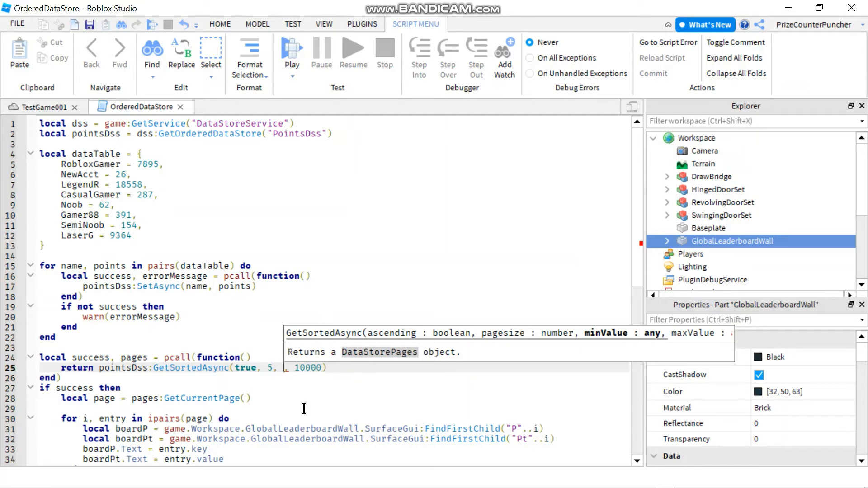
text(1,)
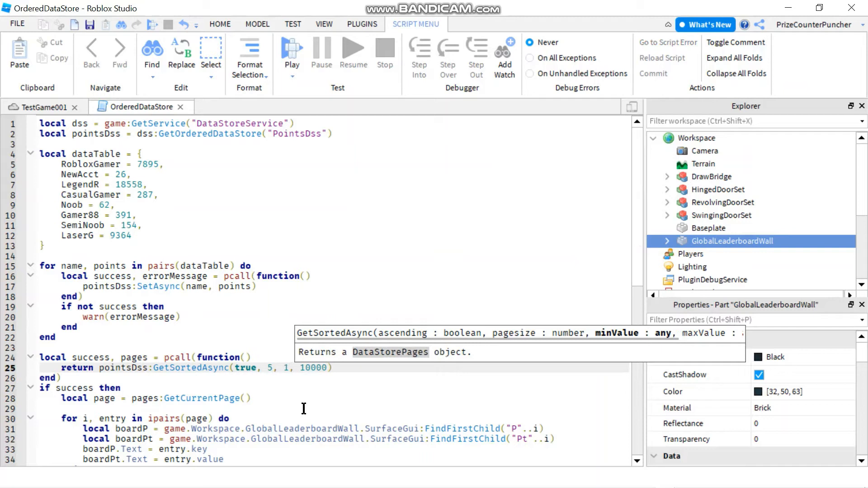
text(00)
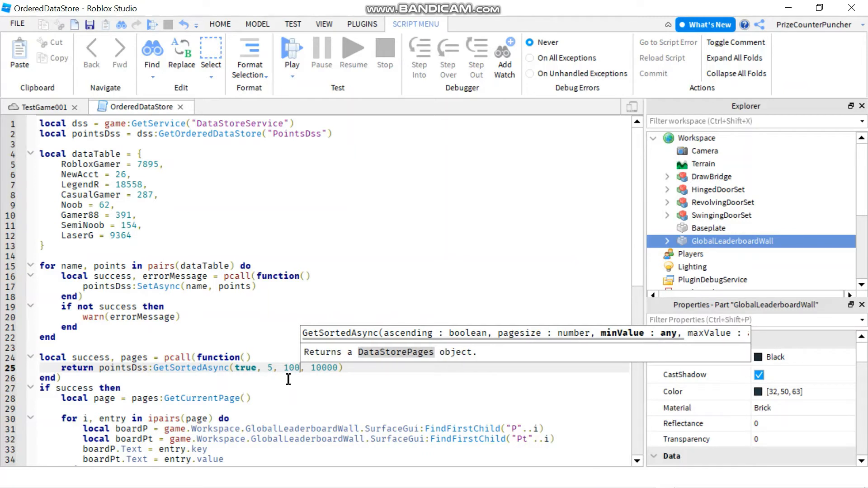
mouse_move(328, 370)
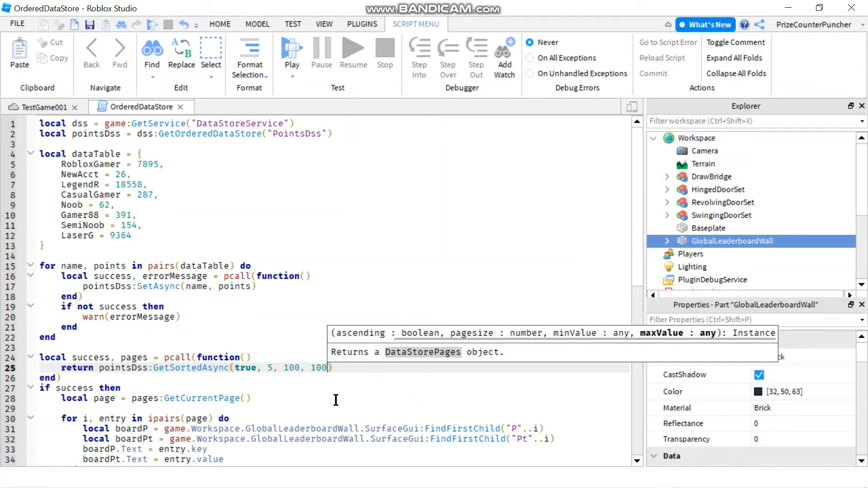
key(Backspace)
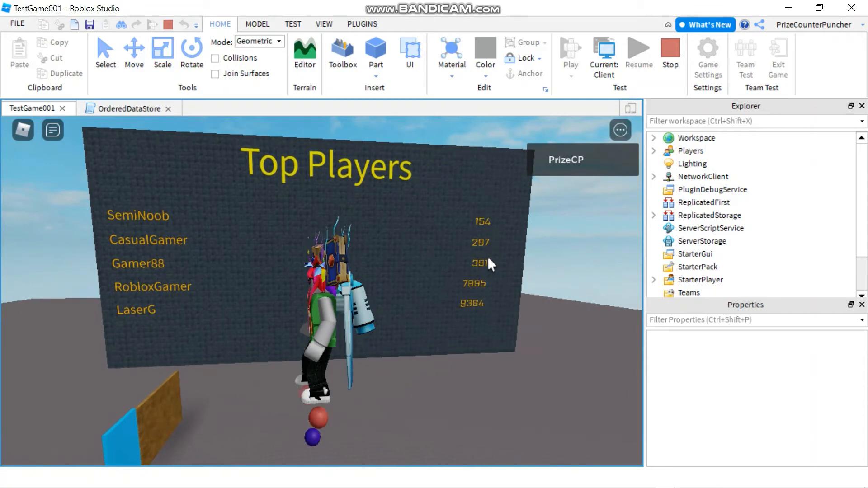
Stop the play test and review the dataTable entries, singling out NewAcct = 26
click(128, 108)
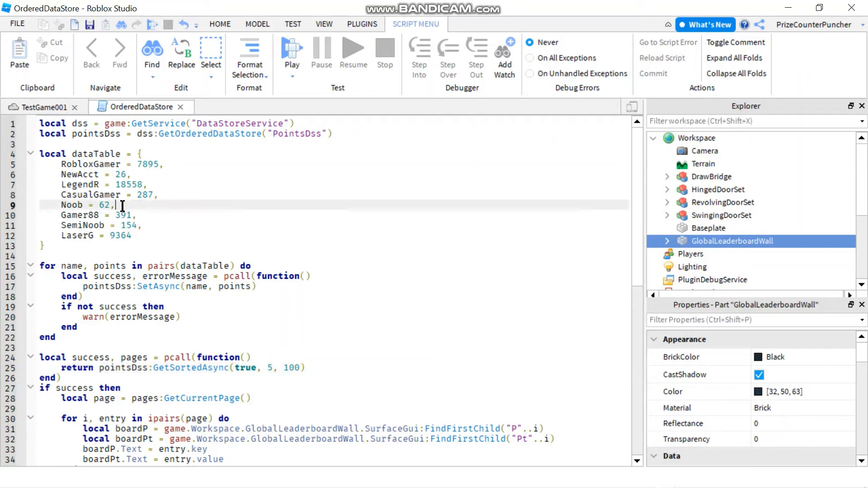
click(137, 175)
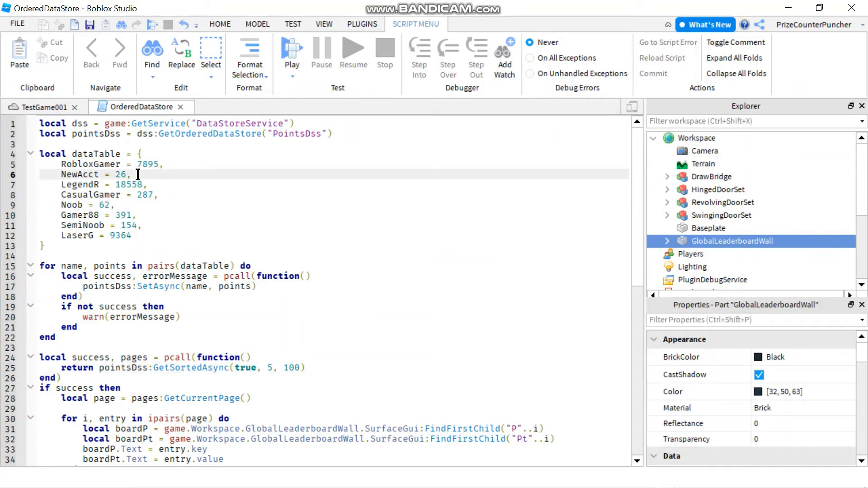
double_click(79, 174)
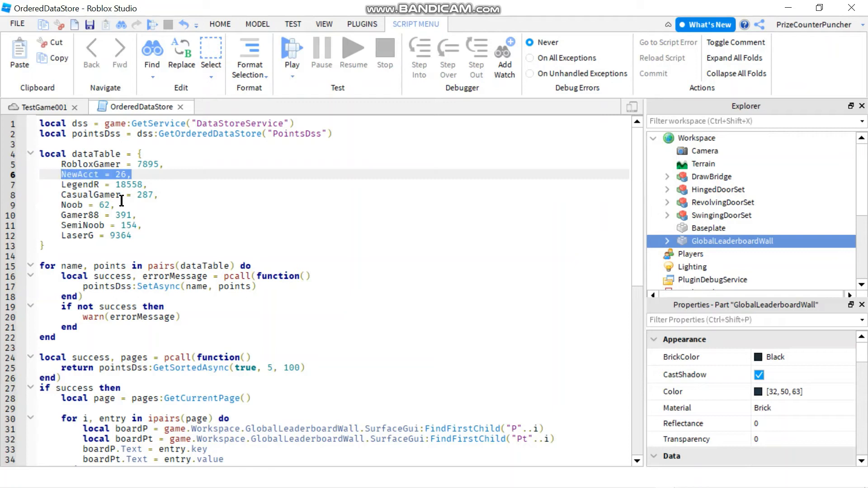
mouse_move(156, 207)
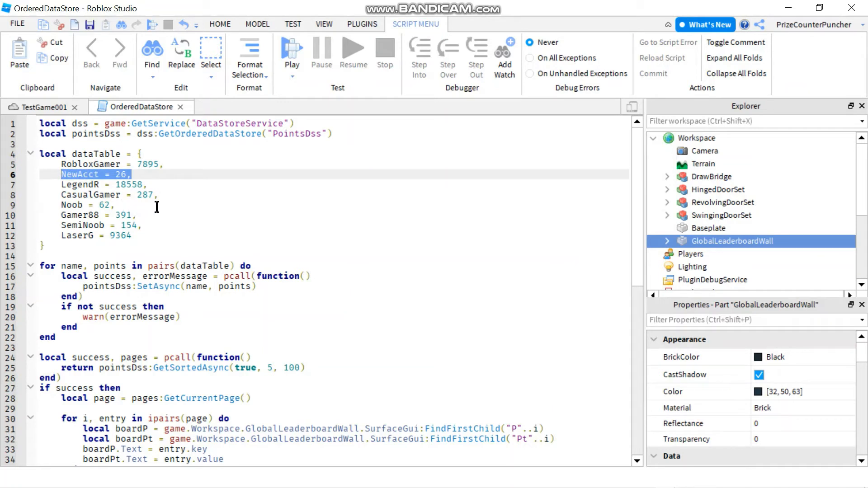
click(160, 195)
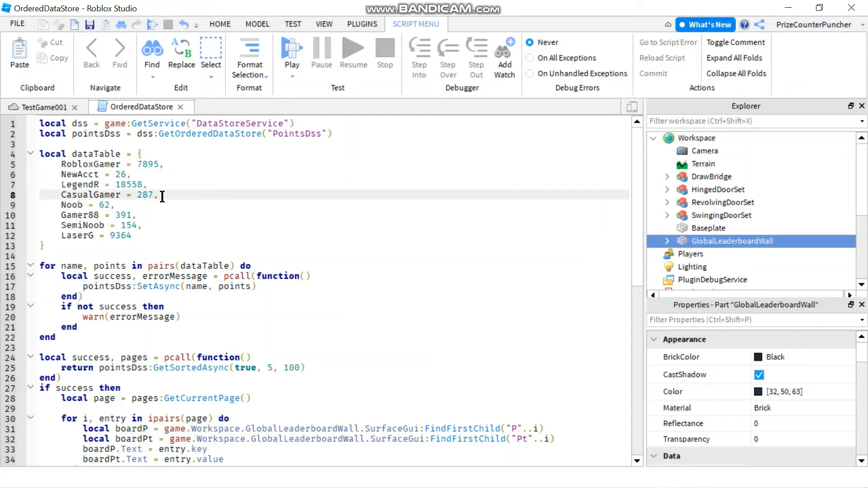
double_click(128, 225)
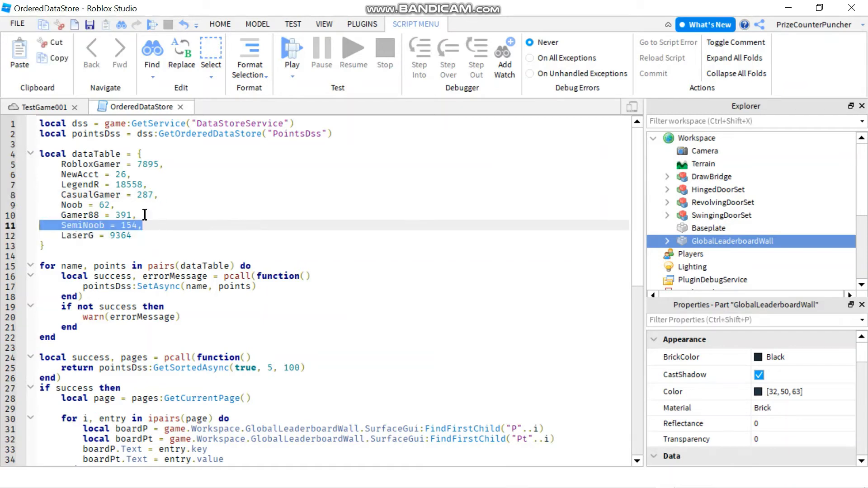
mouse_move(260, 229)
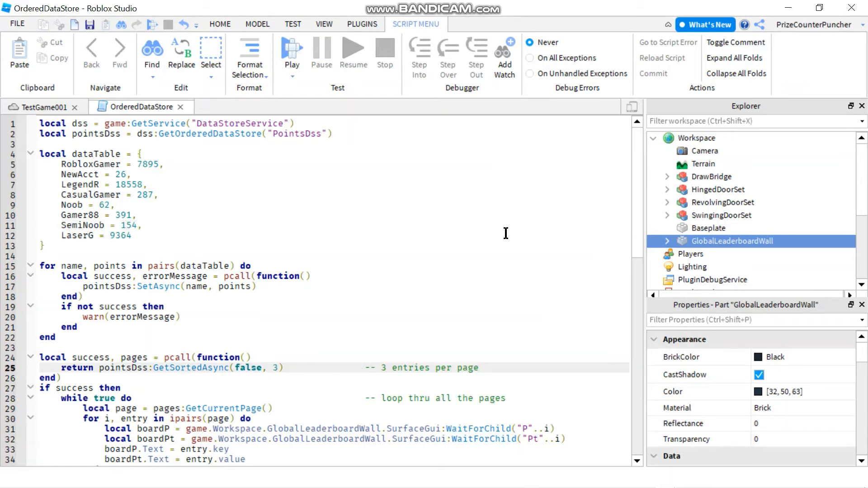
click(365, 368)
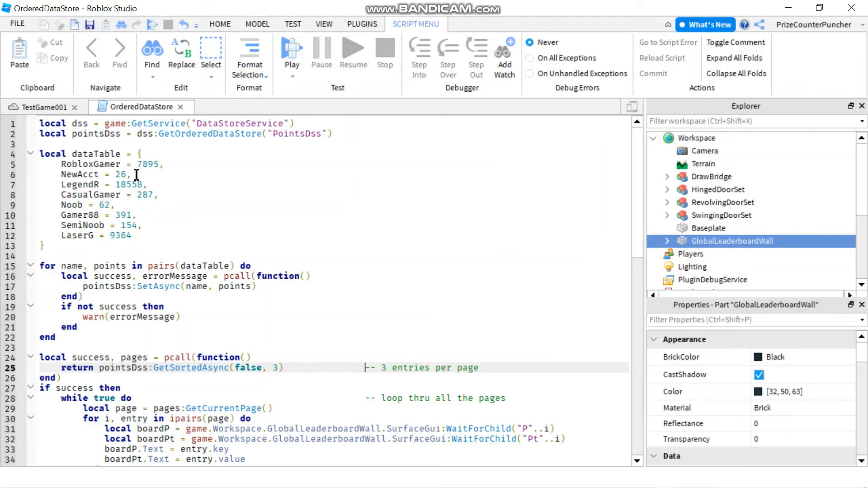
click(131, 214)
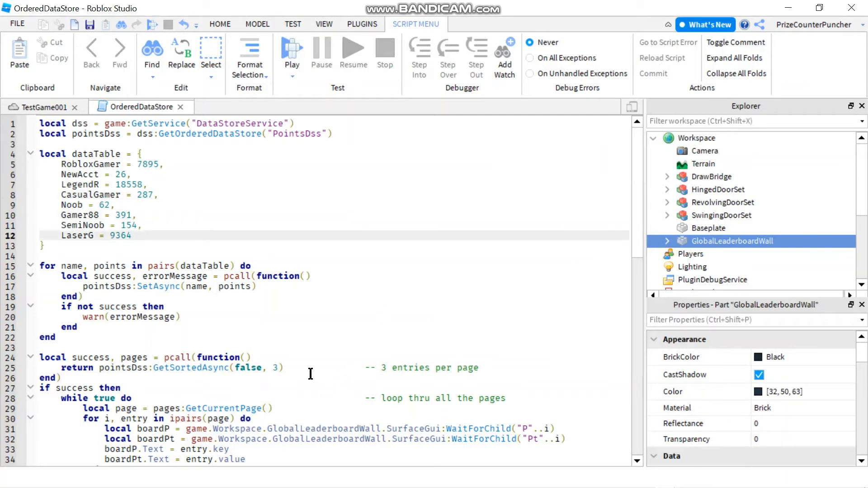
click(272, 368)
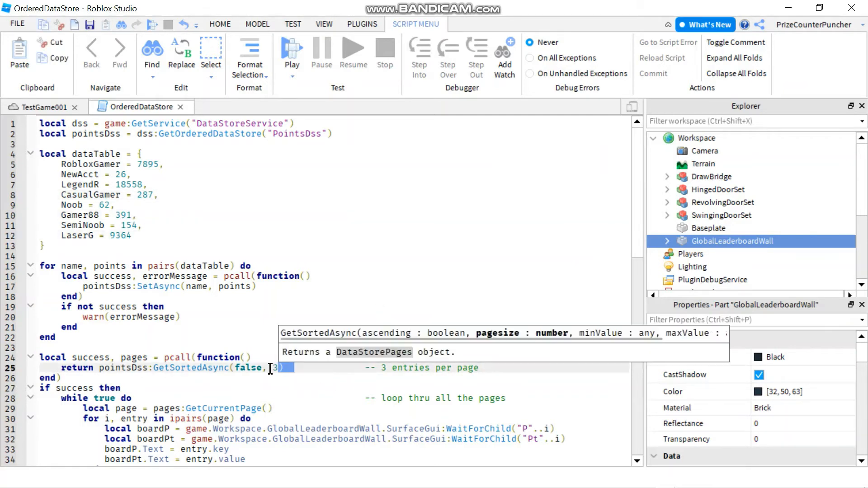
click(340, 335)
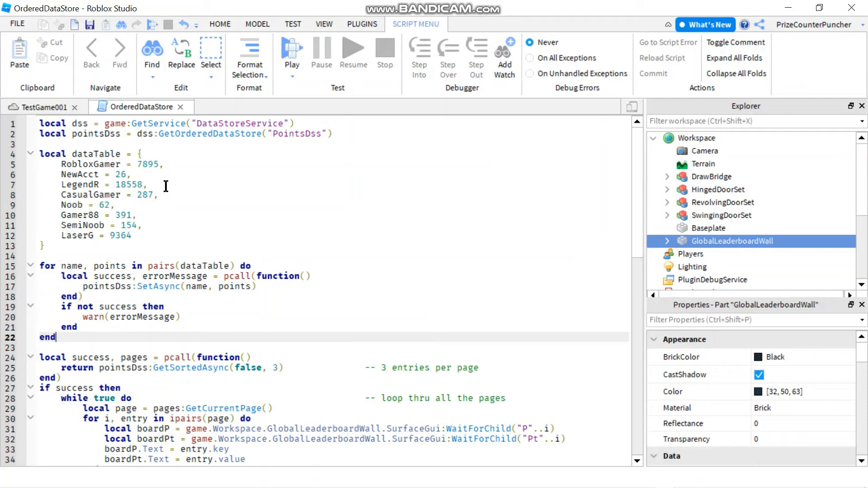
click(150, 185)
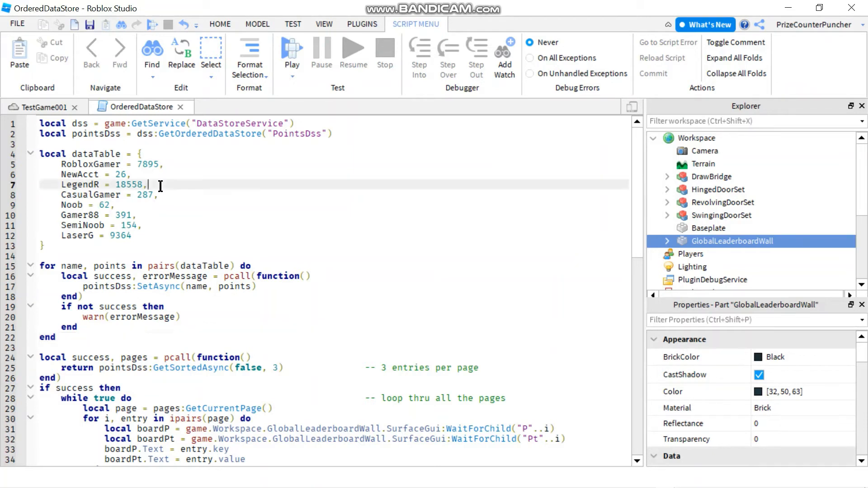
drag(149, 185, 50, 164)
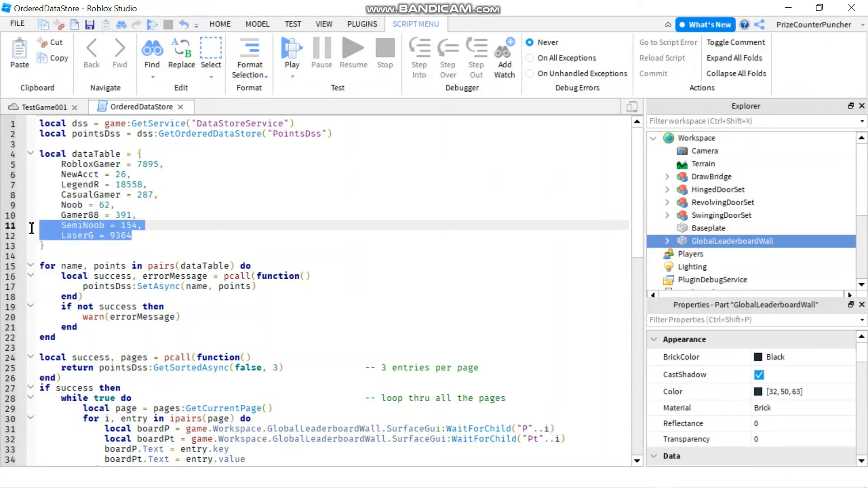
click(271, 234)
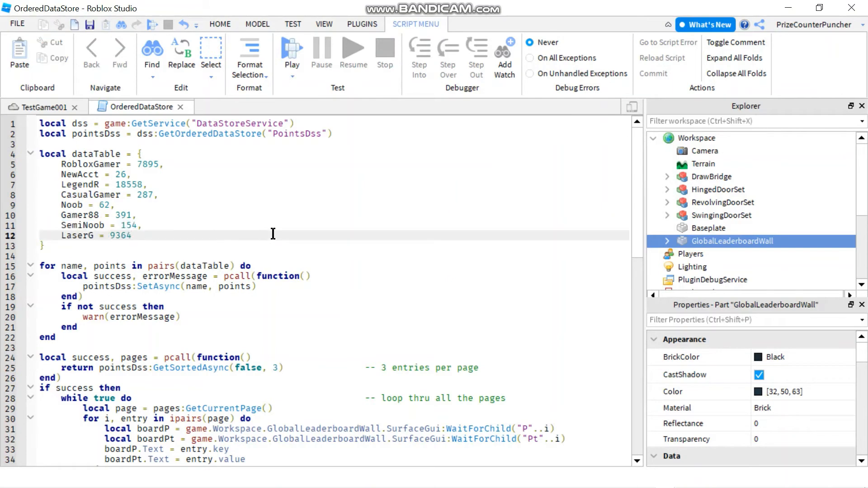
scroll(down, 3)
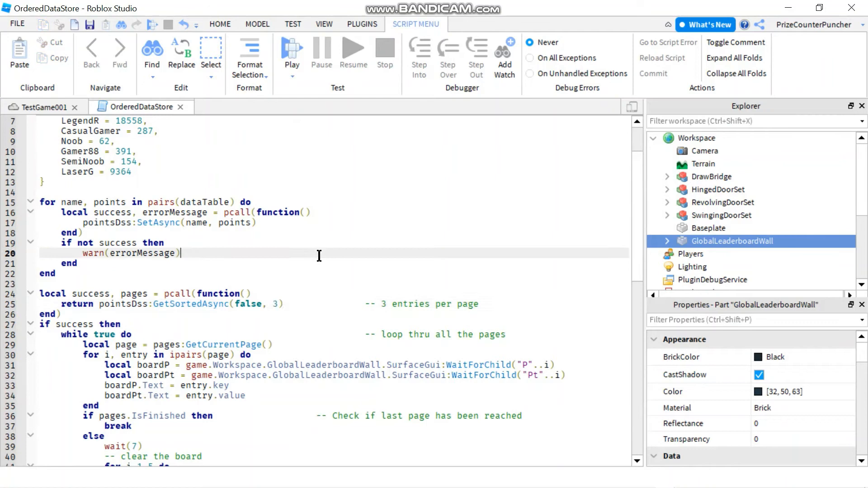
scroll(down, 3)
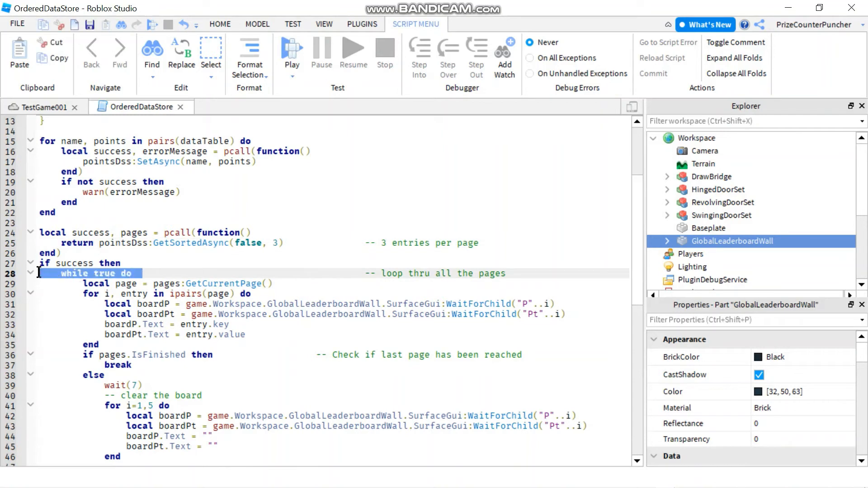
click(210, 263)
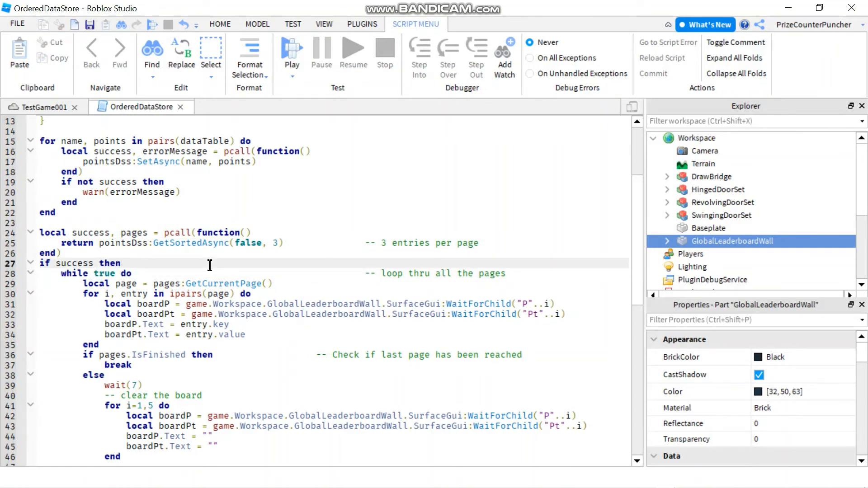
scroll(down, 3)
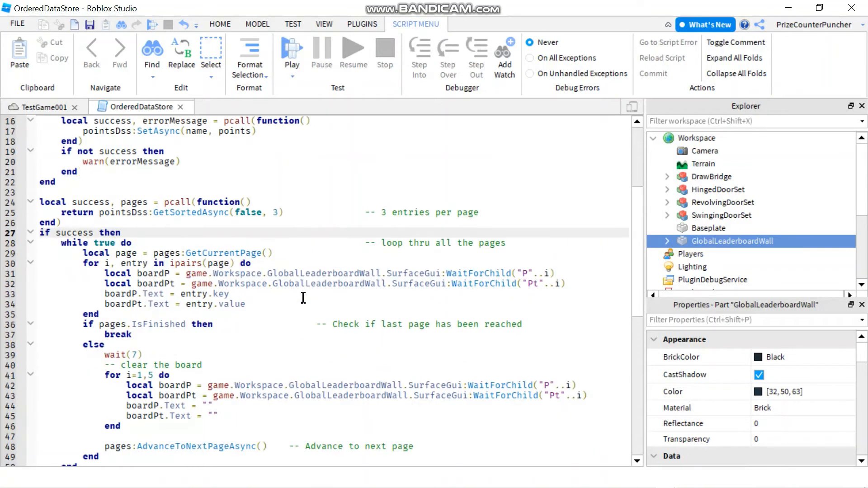
double_click(155, 323)
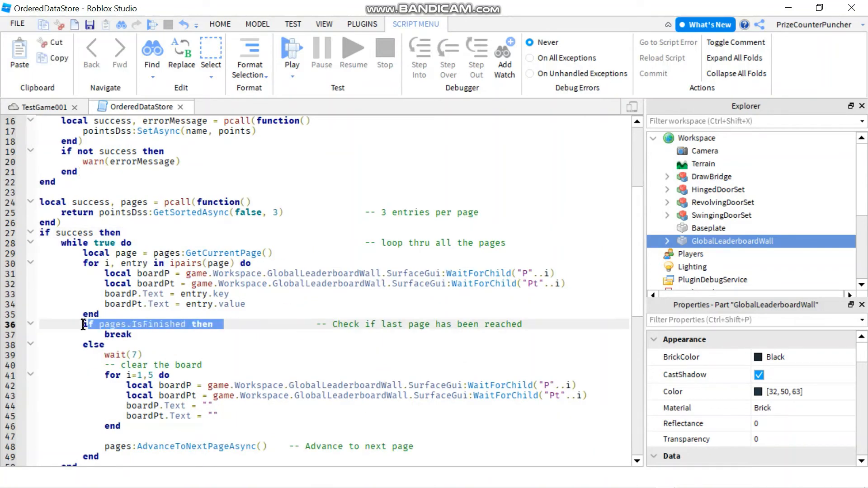
click(109, 325)
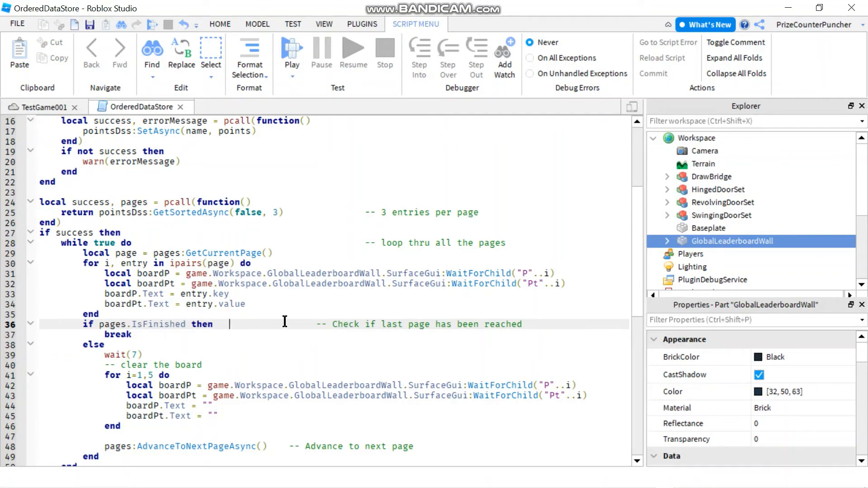
mouse_move(276, 321)
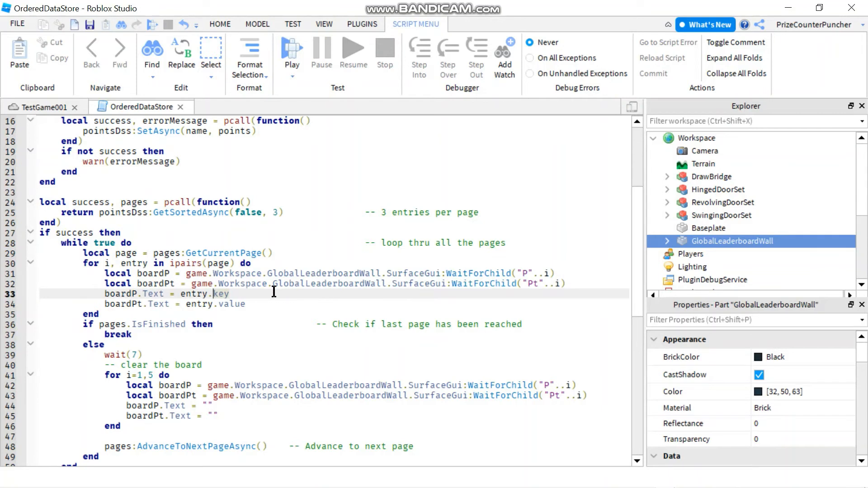
mouse_move(190, 298)
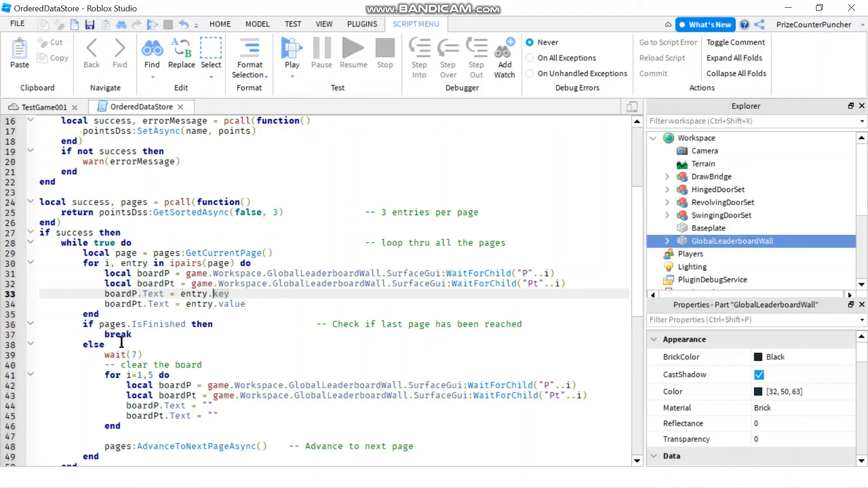
mouse_move(153, 336)
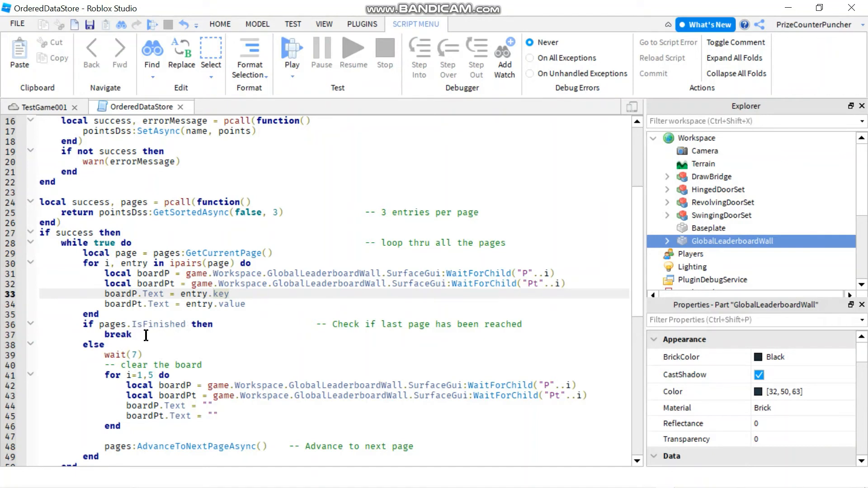
double_click(116, 335)
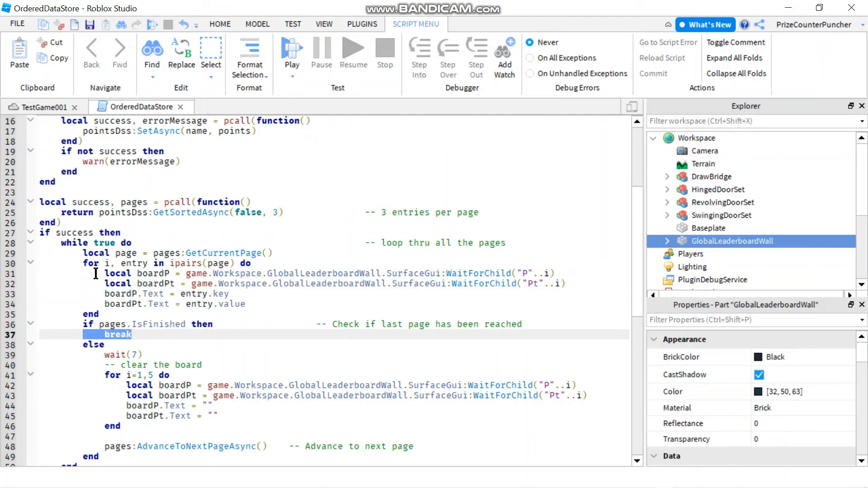
mouse_move(135, 242)
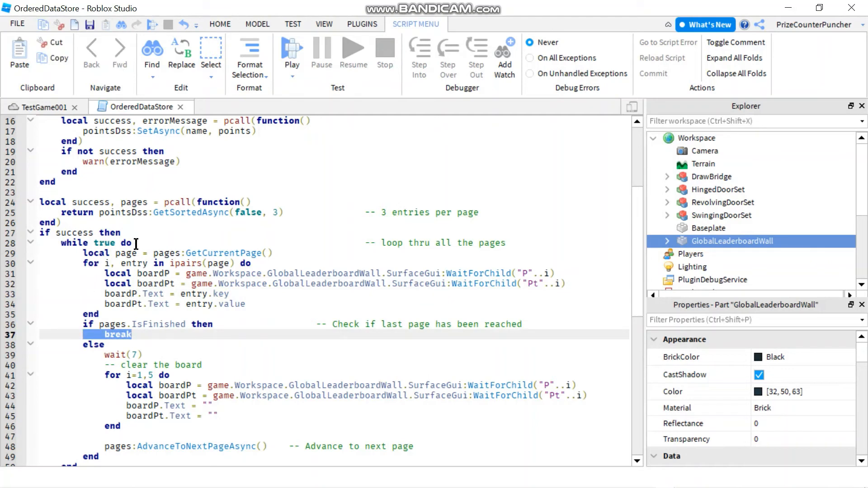
click(232, 345)
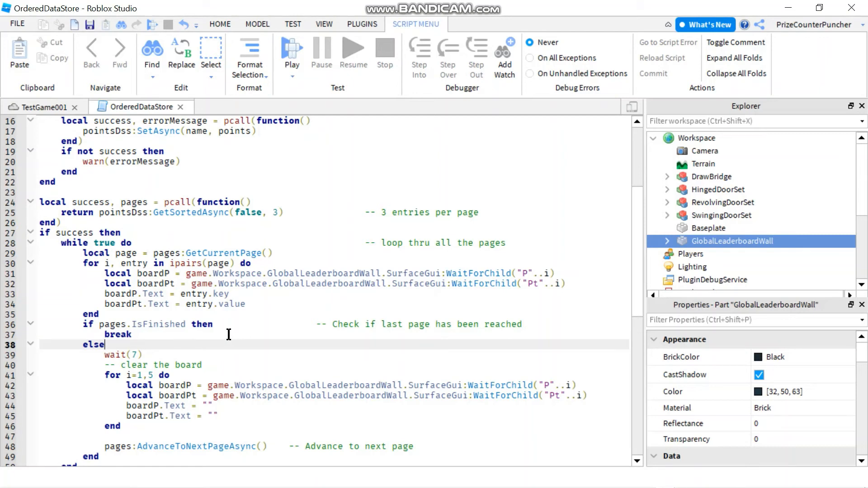
mouse_move(170, 360)
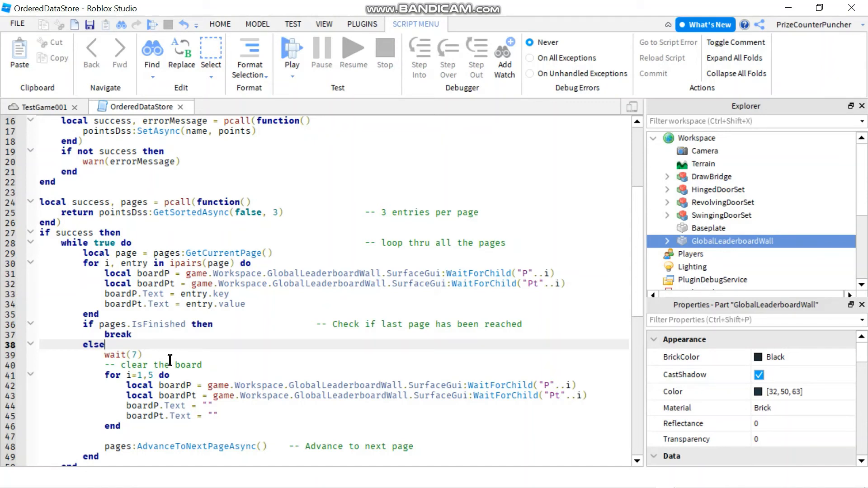
double_click(133, 355)
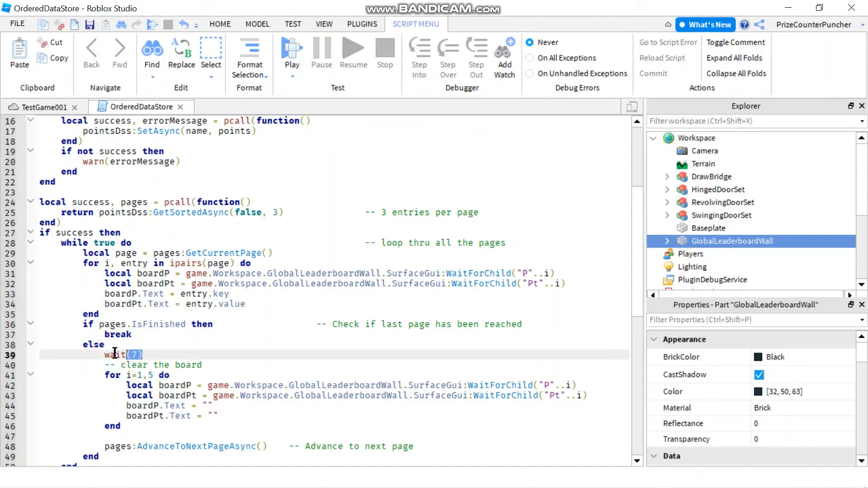
click(203, 364)
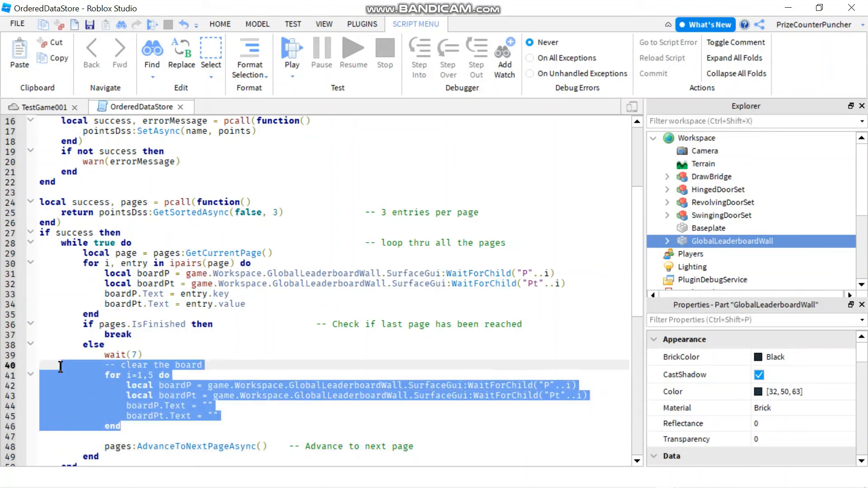
mouse_move(169, 425)
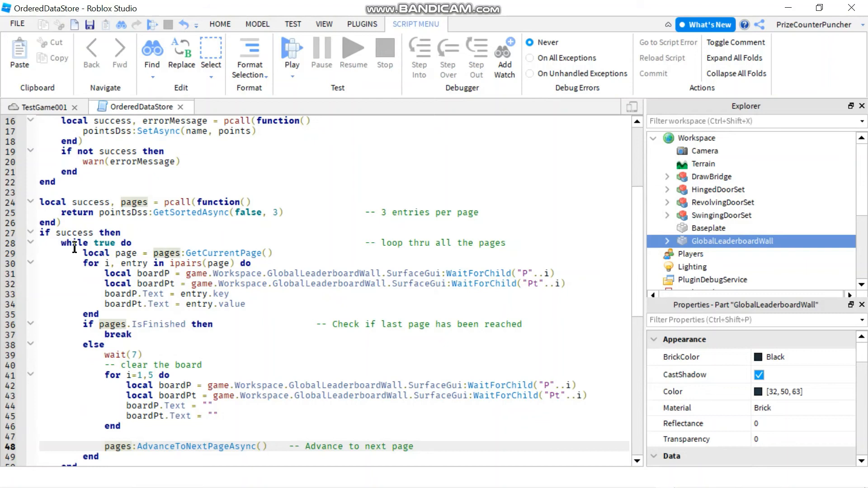
double_click(224, 253)
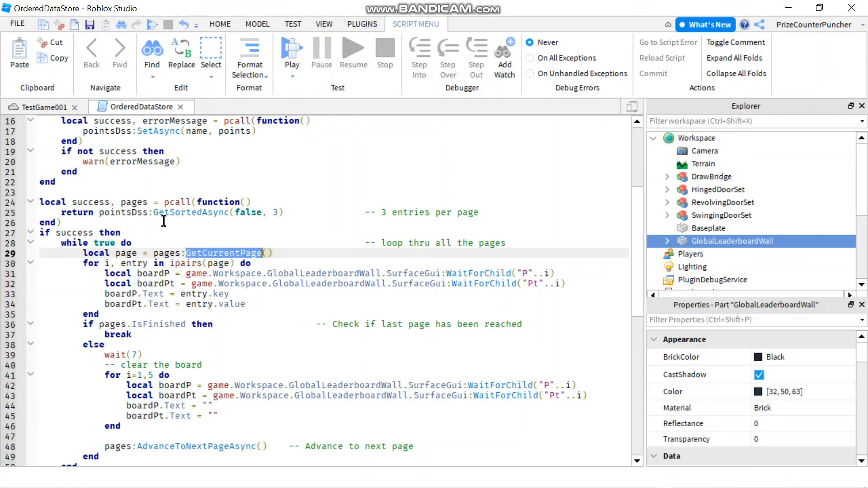
mouse_move(185, 365)
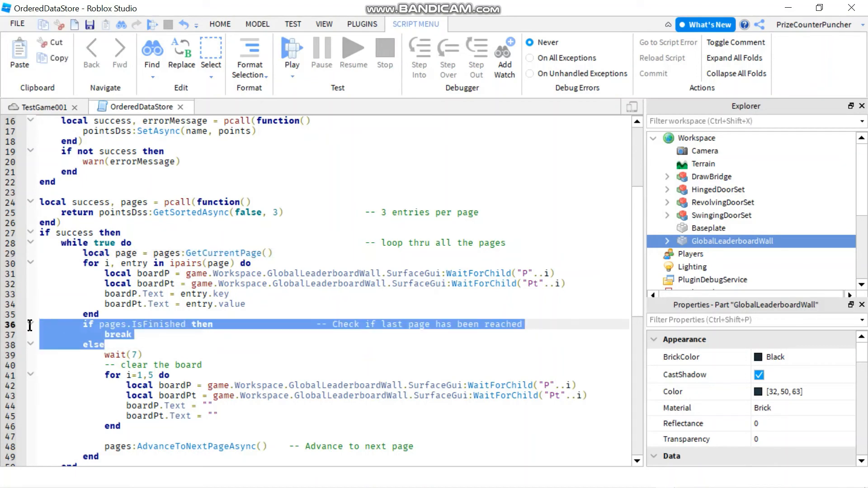
scroll(down, 3)
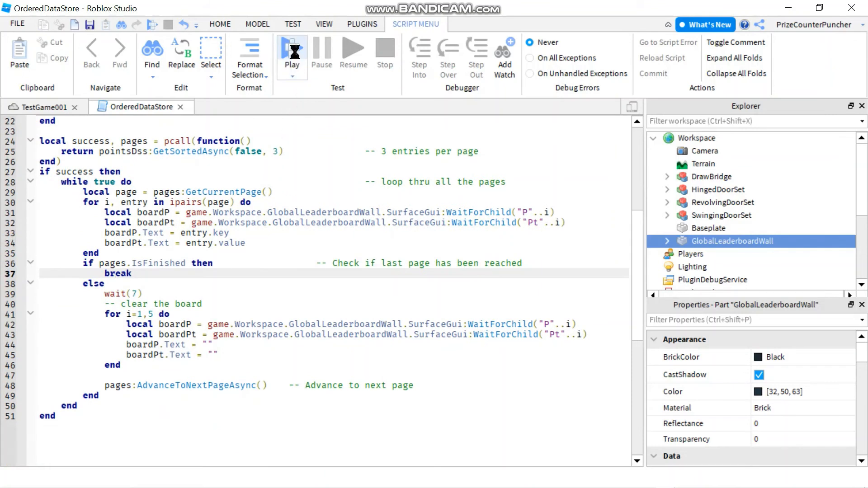
Go to the TestGame001 world and start a play test of the game
click(292, 49)
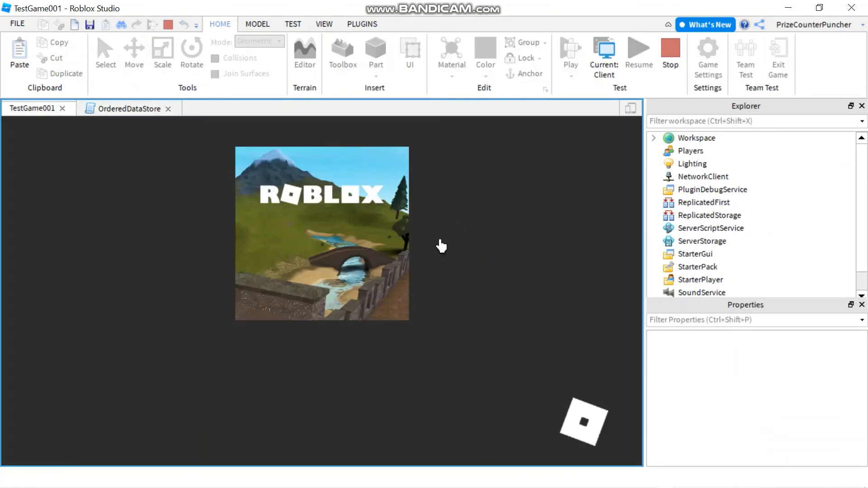
click(570, 53)
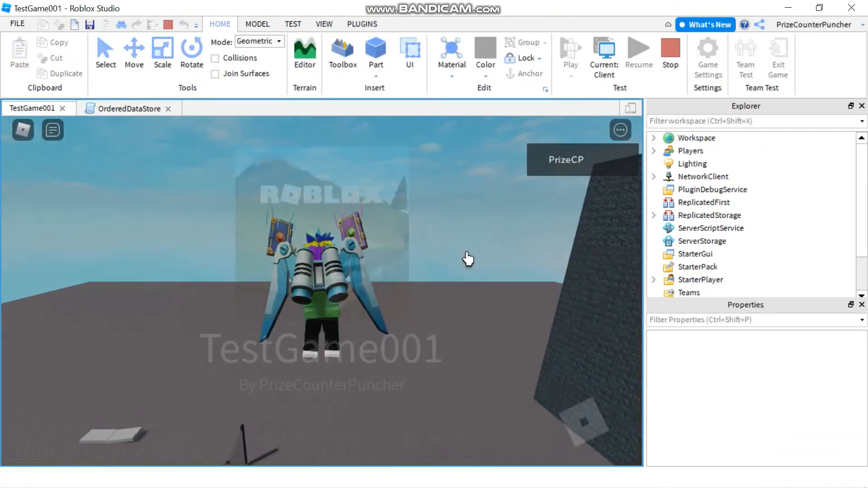